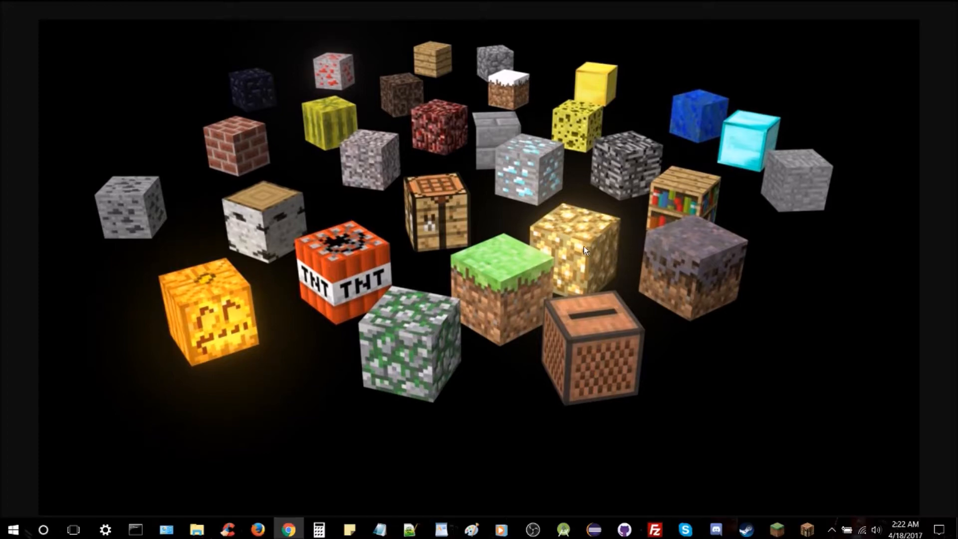
- Return to Eclipse and scroll Main.java down to the onCommand switch statement
{"action": "left_click", "coordinate": [593, 529]}
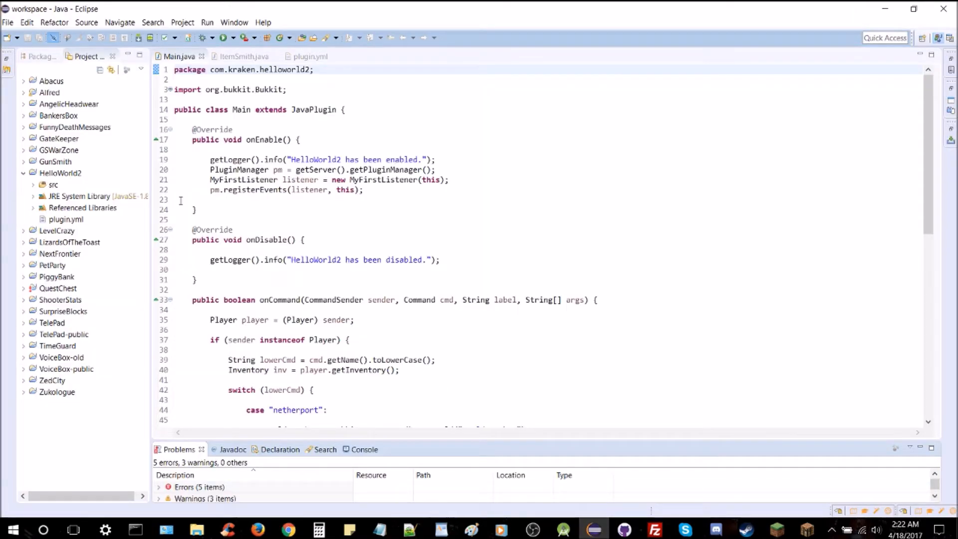
{"action": "scroll", "scroll_direction": "down", "scroll_amount": 3}
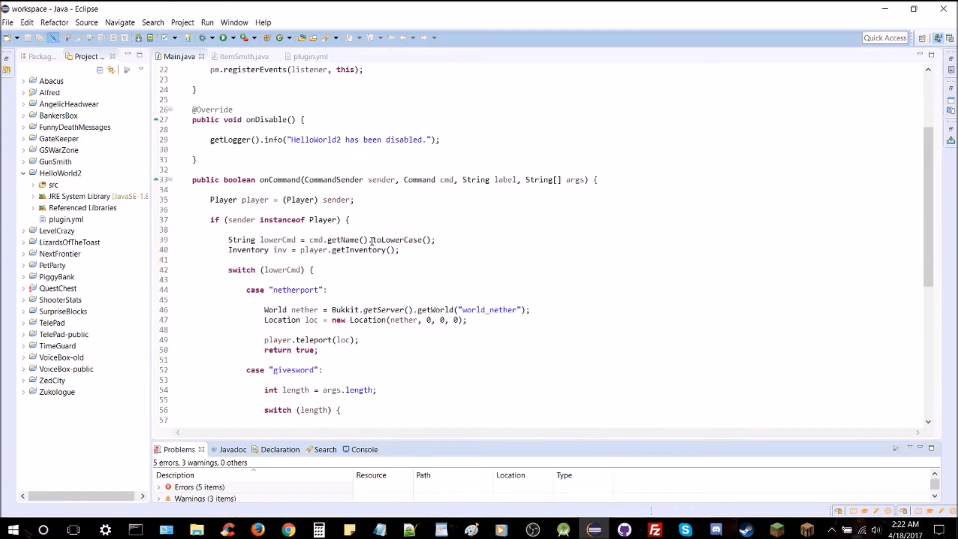
{"action": "mouse_move", "coordinate": [366, 247]}
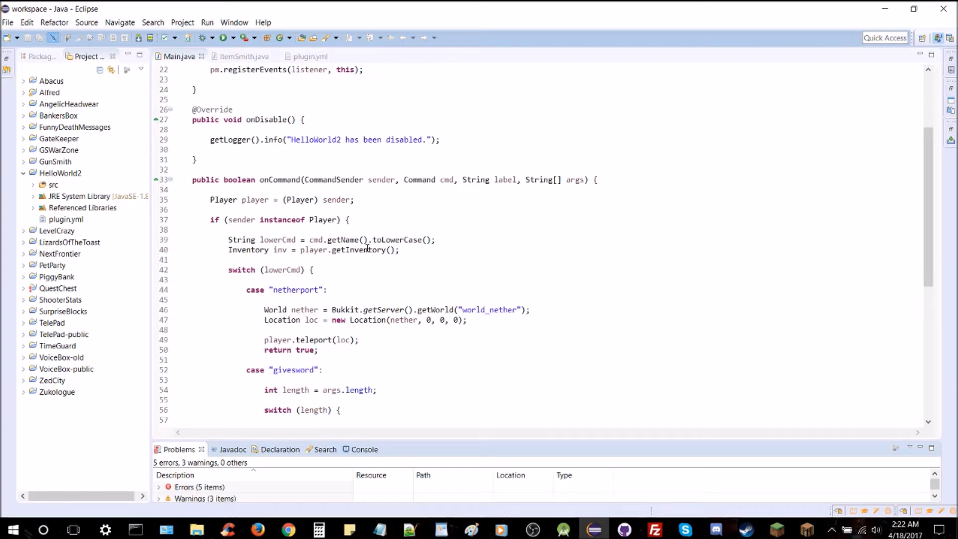
{"action": "mouse_move", "coordinate": [369, 252]}
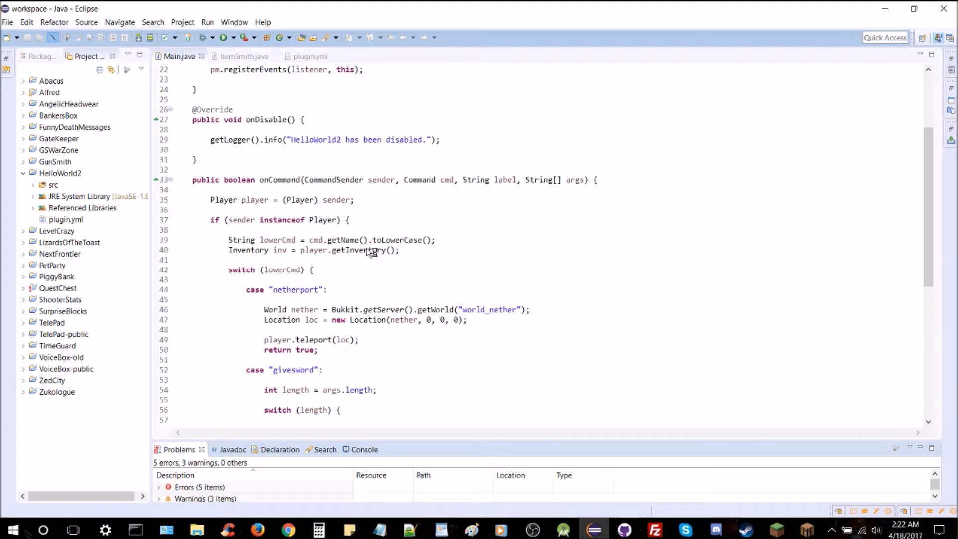
{"action": "mouse_move", "coordinate": [366, 249]}
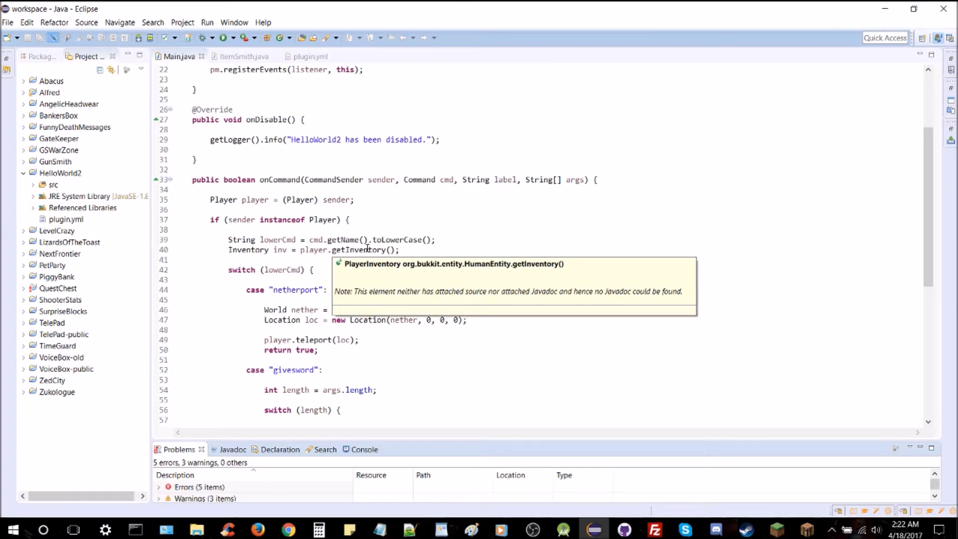
{"action": "scroll", "scroll_direction": "down", "scroll_amount": 3}
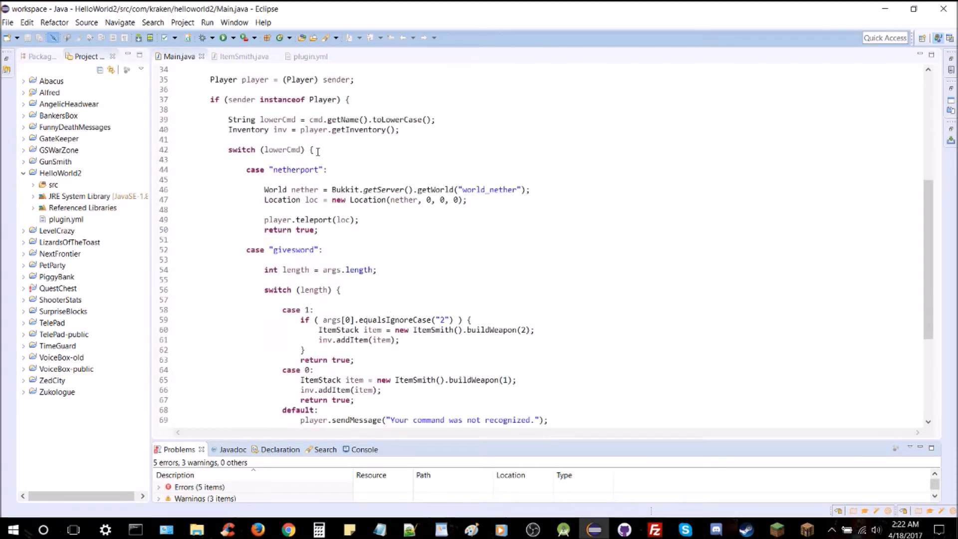
- Add an empty case "glow": at the top of the switch, with blank lines beneath it
{"action": "key", "text": "Enter"}
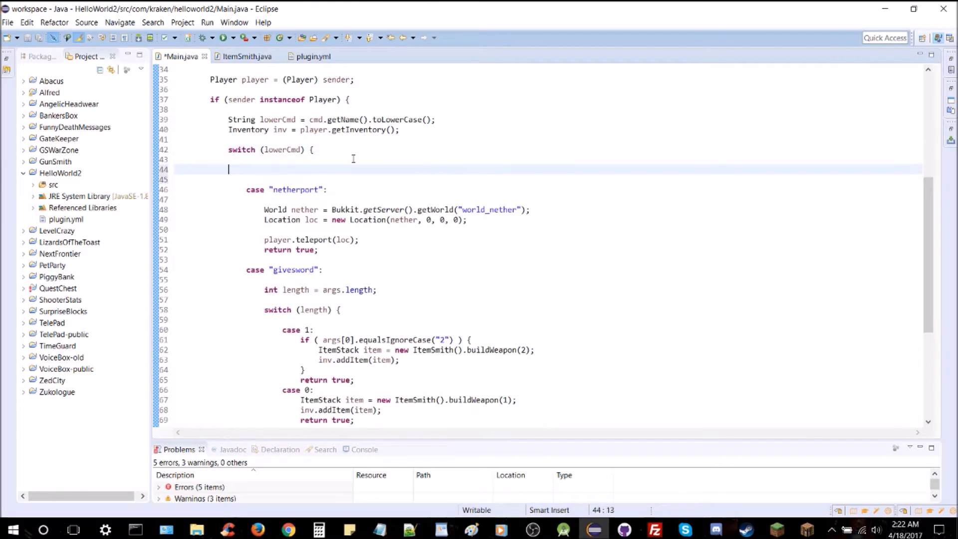
{"action": "type", "text": "case \""}
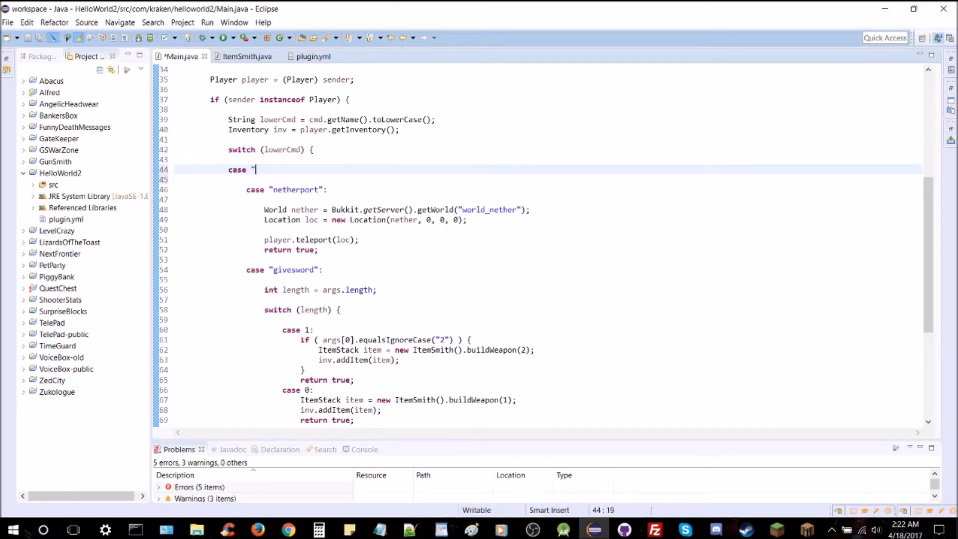
{"action": "type", "text": "glow\":"}
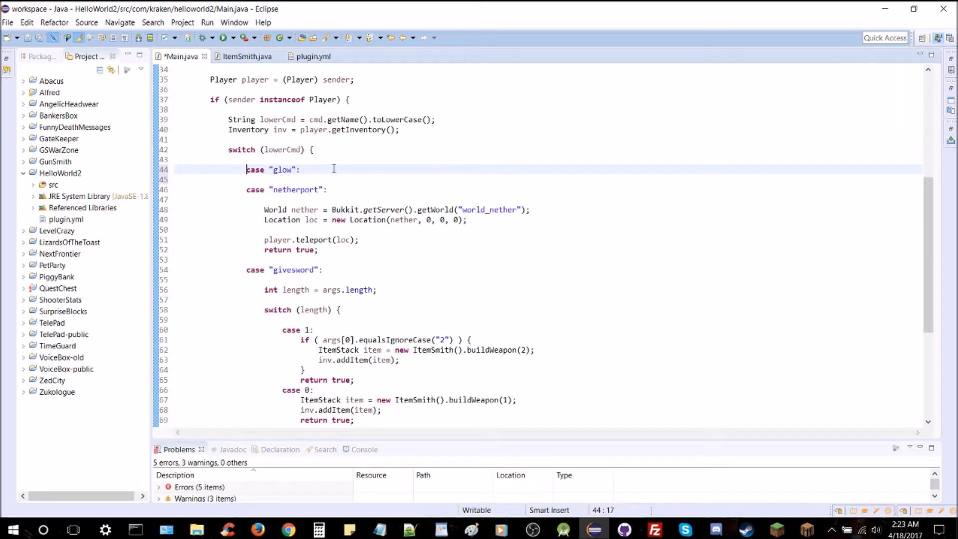
{"action": "left_click", "coordinate": [334, 176]}
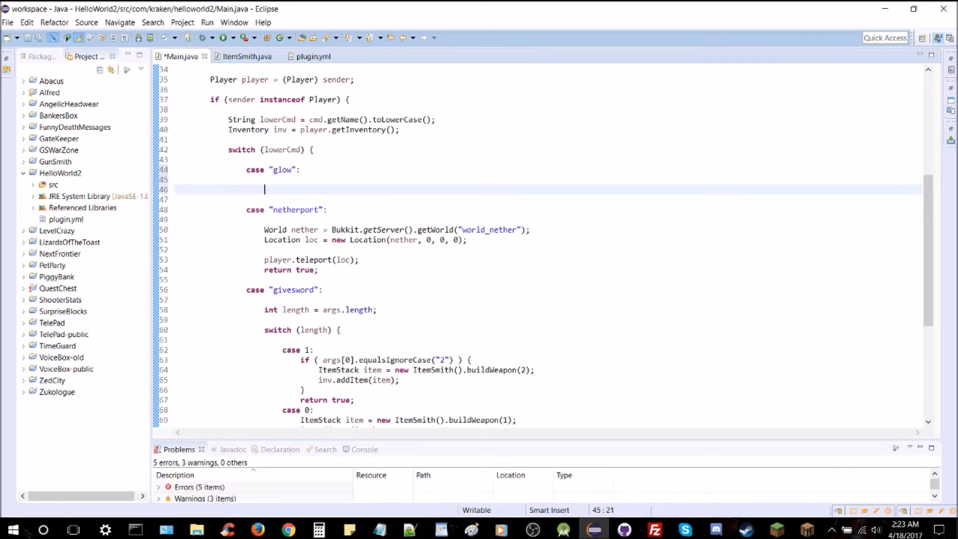
{"action": "key", "text": "Down"}
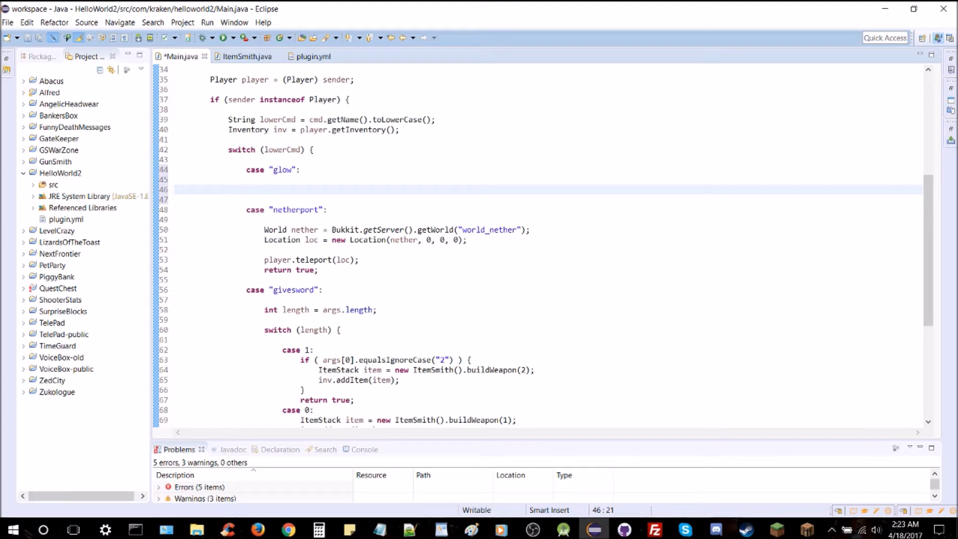
{"action": "left_click", "coordinate": [263, 189]}
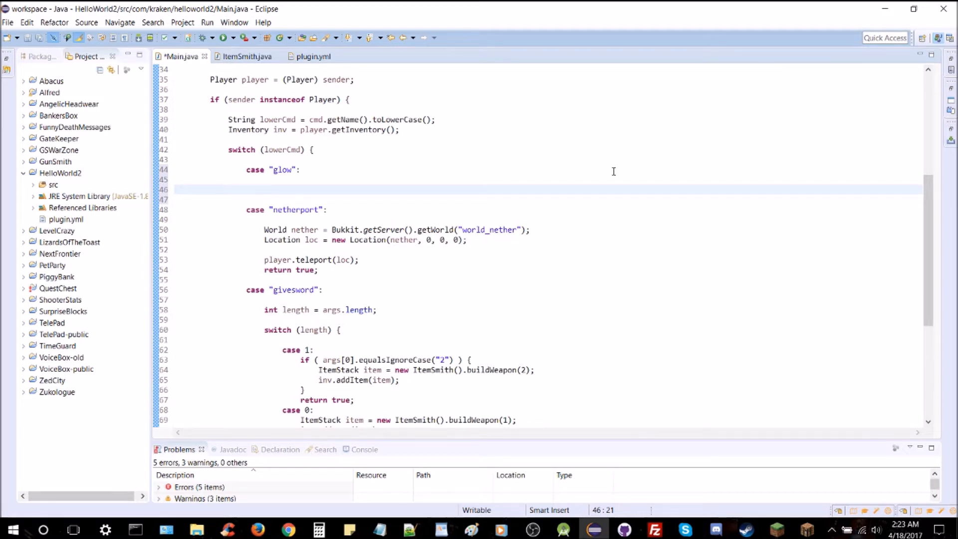
- Declare Location blockLoc = player.getLocation().add(0, 2, 0); inside the glow case
{"action": "left_click", "coordinate": [263, 190]}
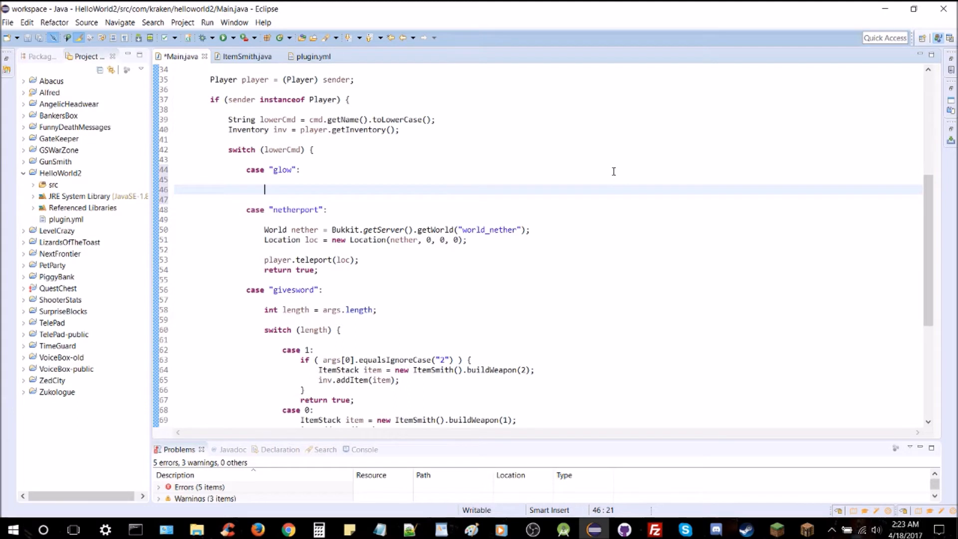
{"action": "scroll", "scroll_direction": "down", "scroll_amount": 3}
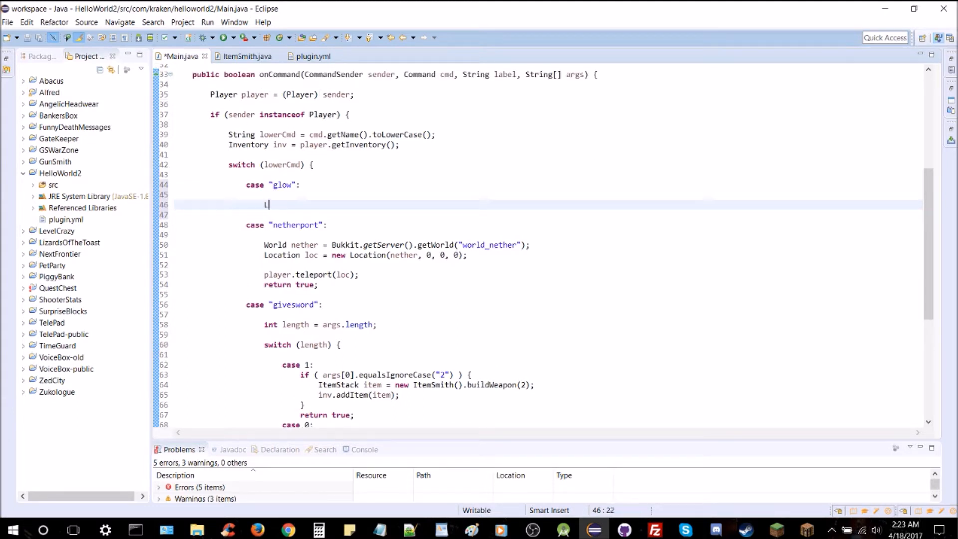
{"action": "type", "text": "Location"}
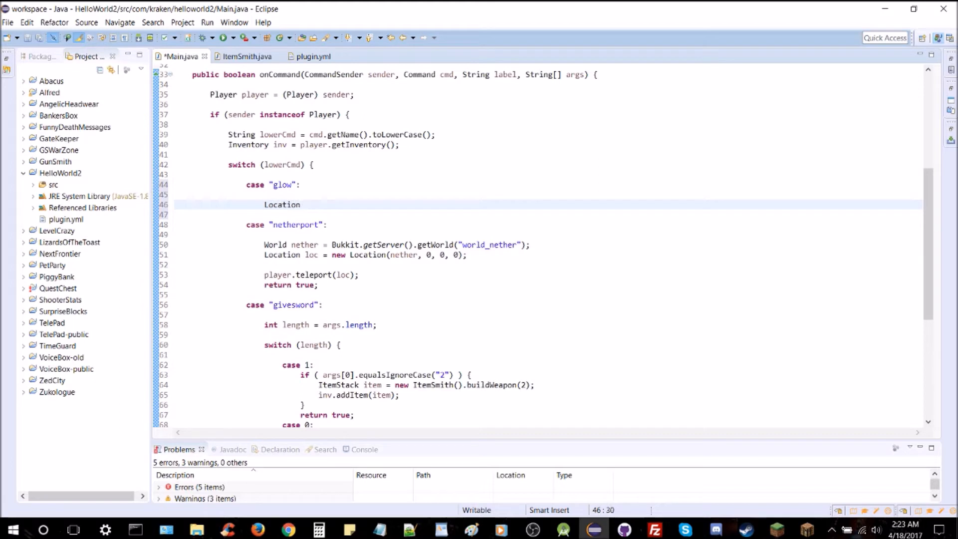
{"action": "type", "text": "blockLoc ="}
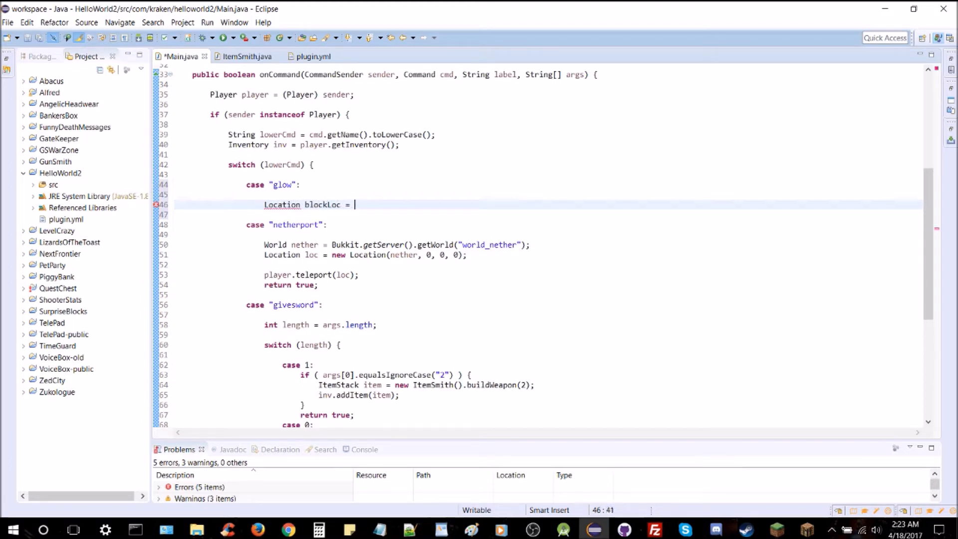
{"action": "type", "text": "player."}
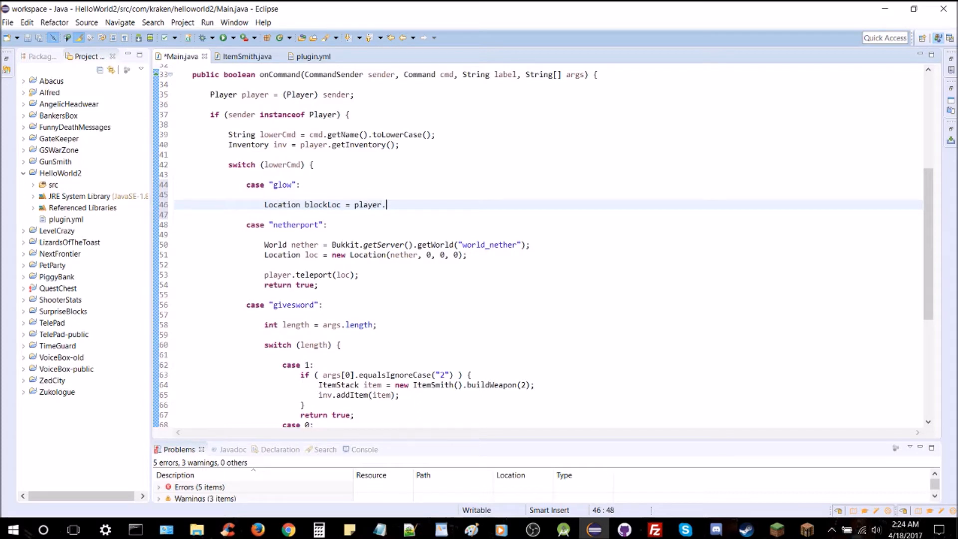
{"action": "type", "text": "getLocation()"}
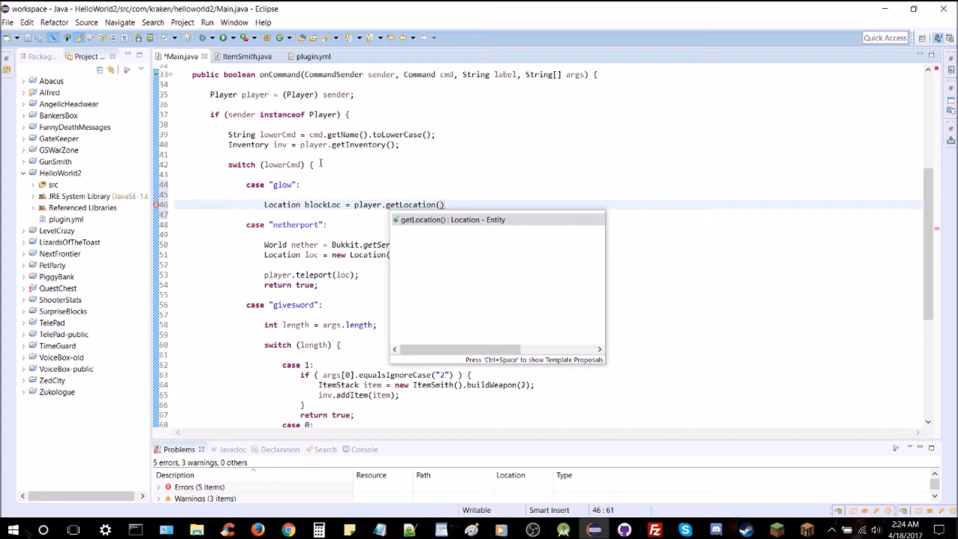
{"action": "type", "text": "."}
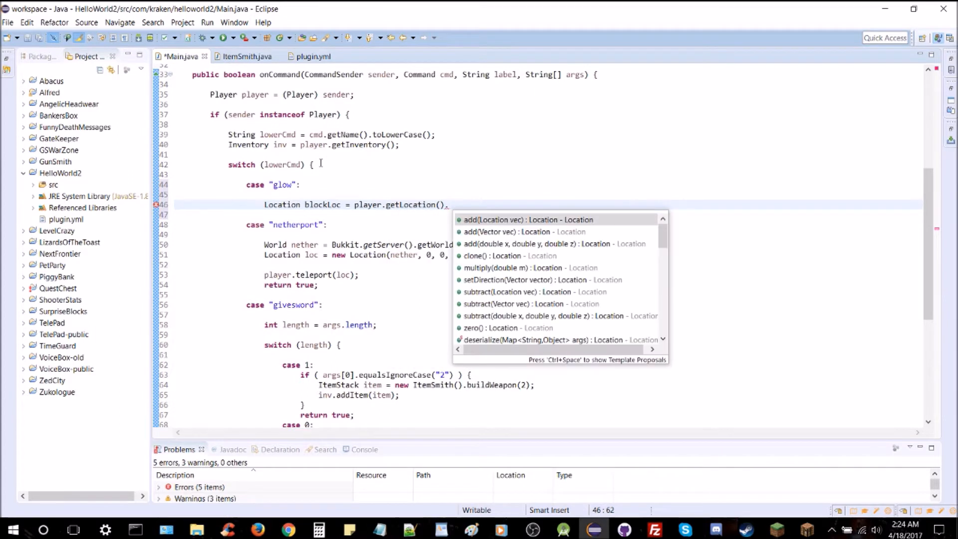
{"action": "type", "text": "add(vec);"}
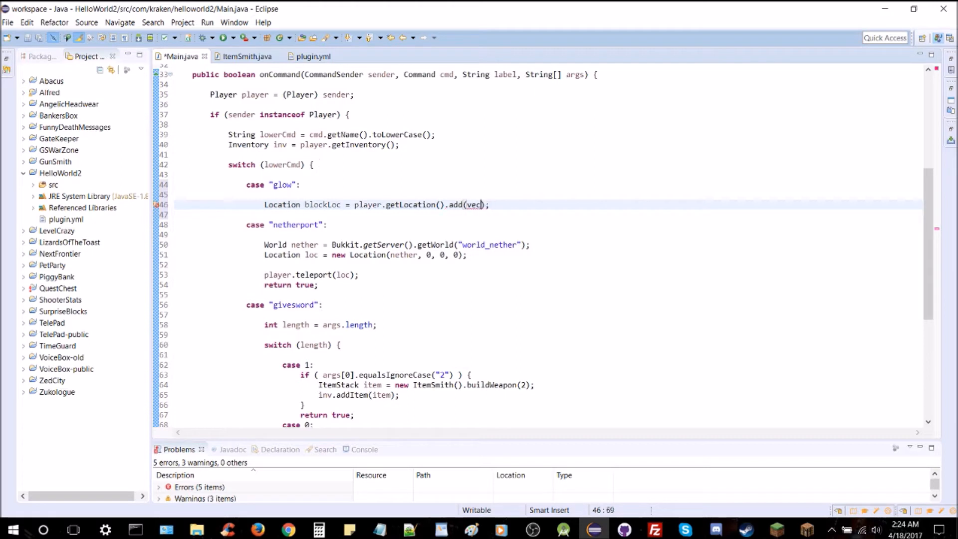
{"action": "type", "text": "0, 0,"}
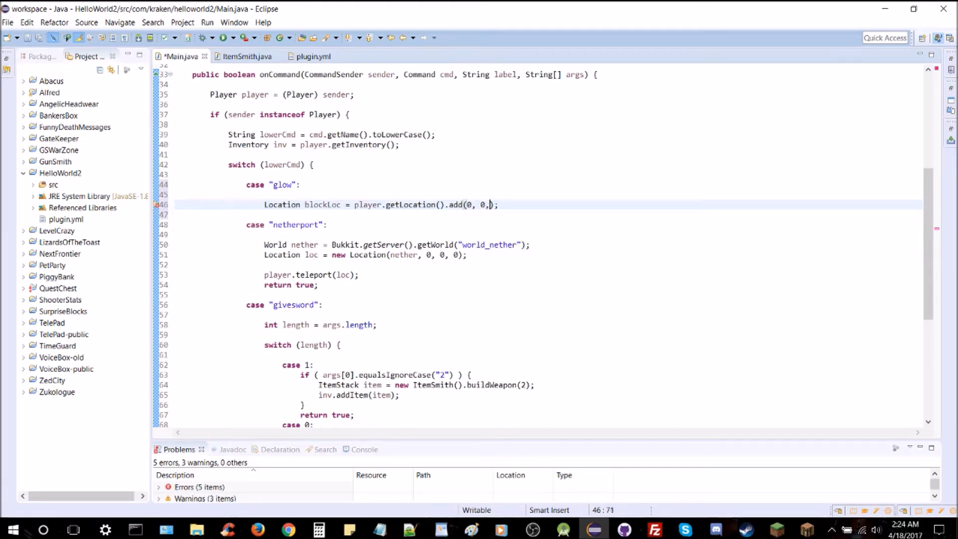
{"action": "type", "text": "2, 0"}
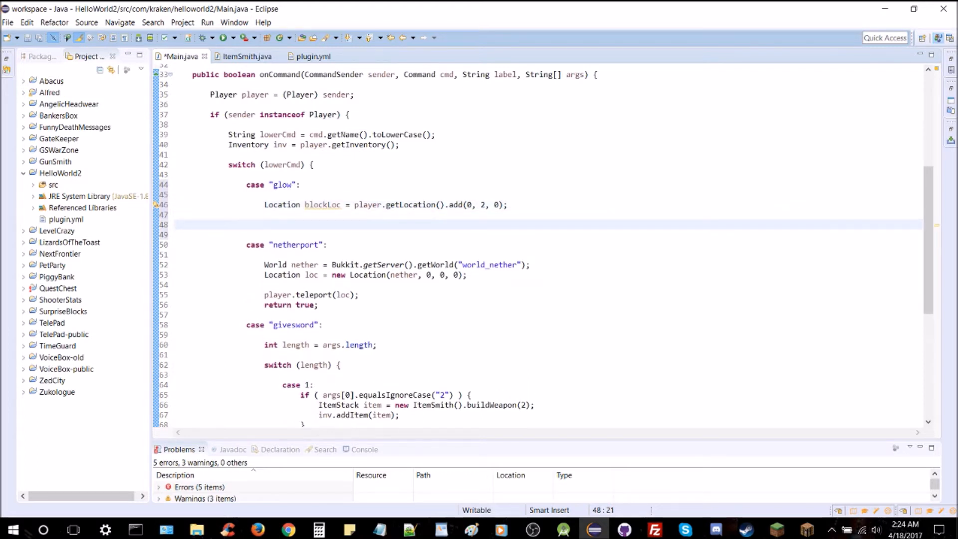
- Write an if checking blockLoc.getBlock().getType() equals Material.AIR
{"action": "type", "text": "if ( ) {"}
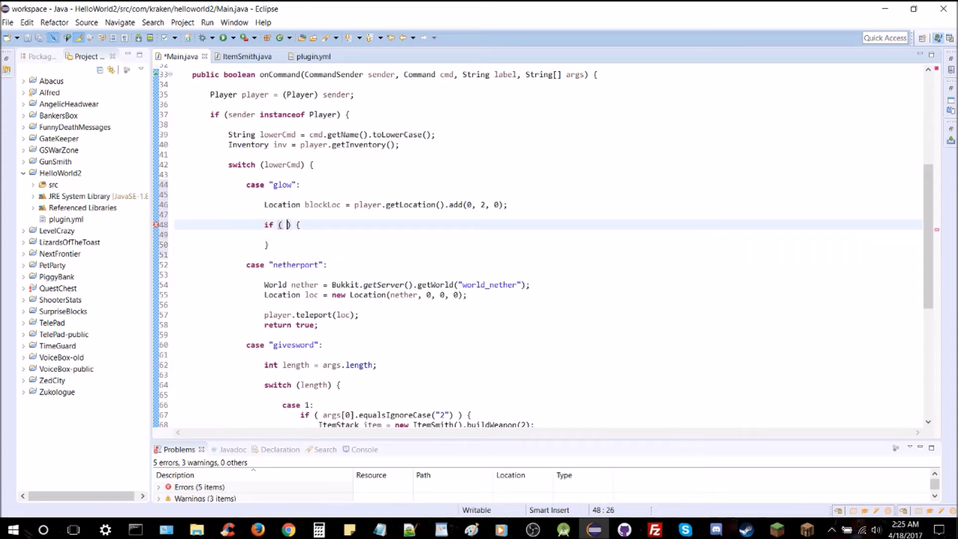
{"action": "type", "text": "blockL"}
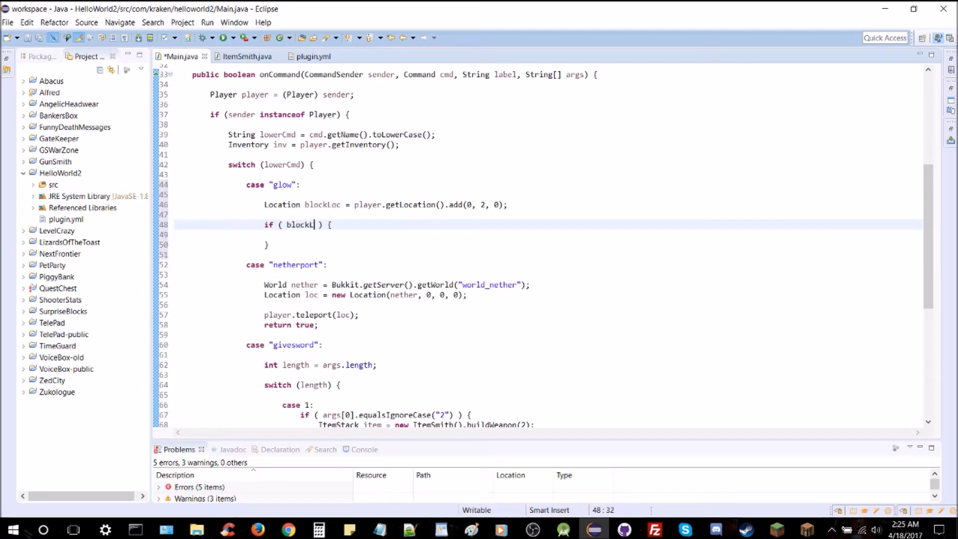
{"action": "type", "text": ".getBlock("}
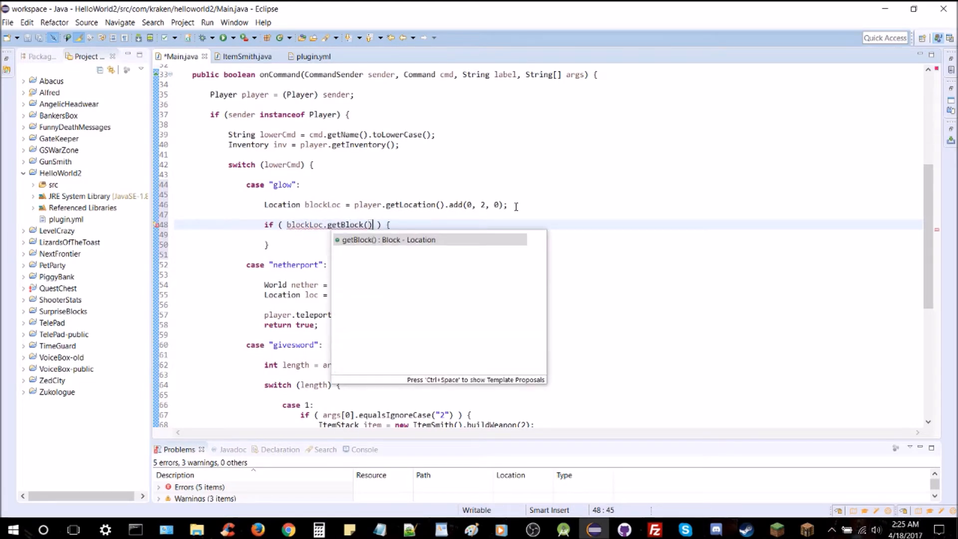
{"action": "type", "text": ".get"}
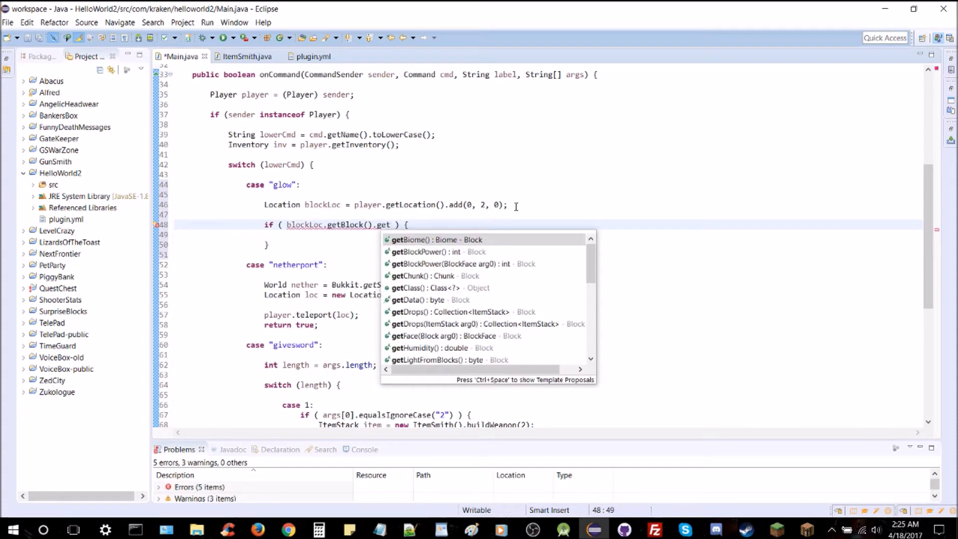
{"action": "type", "text": "M"}
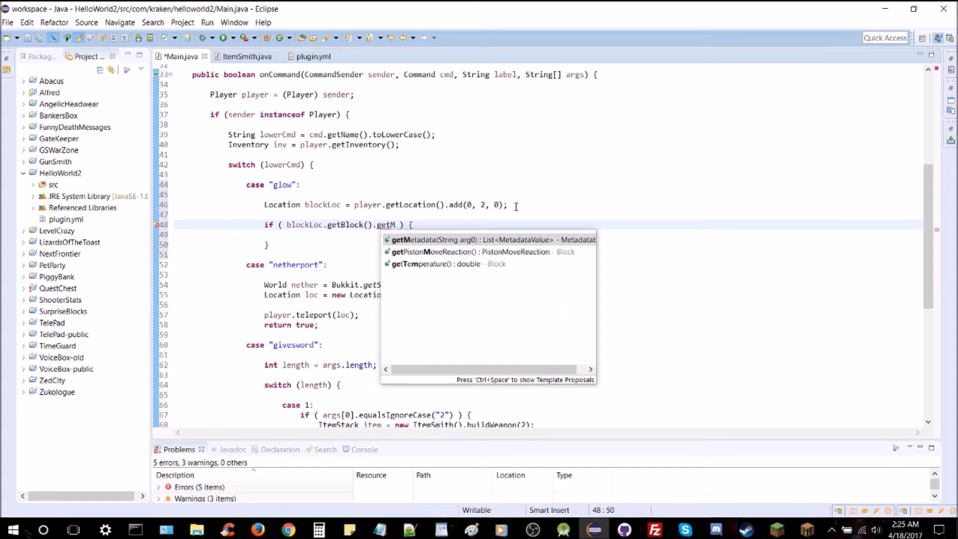
{"action": "type", "text": "y"}
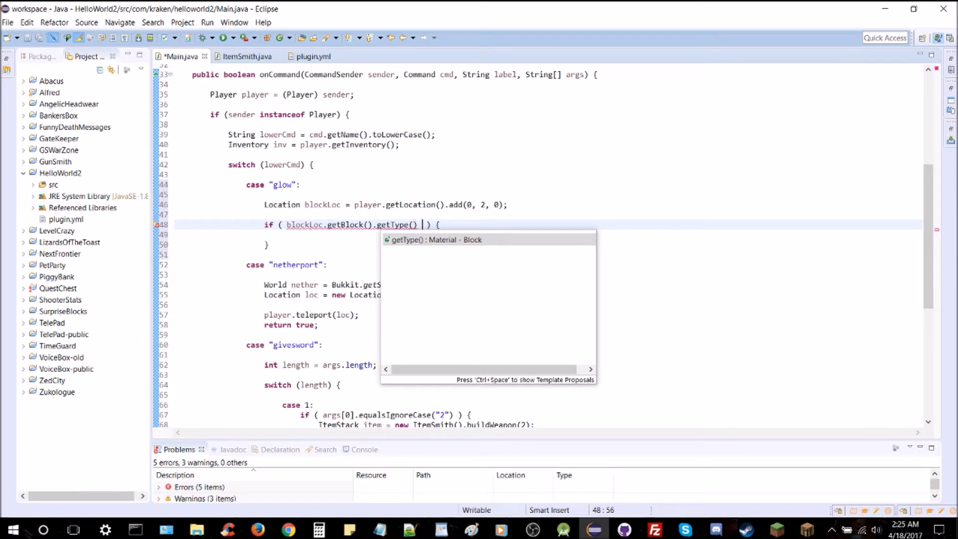
{"action": "type", "text": "= Material."}
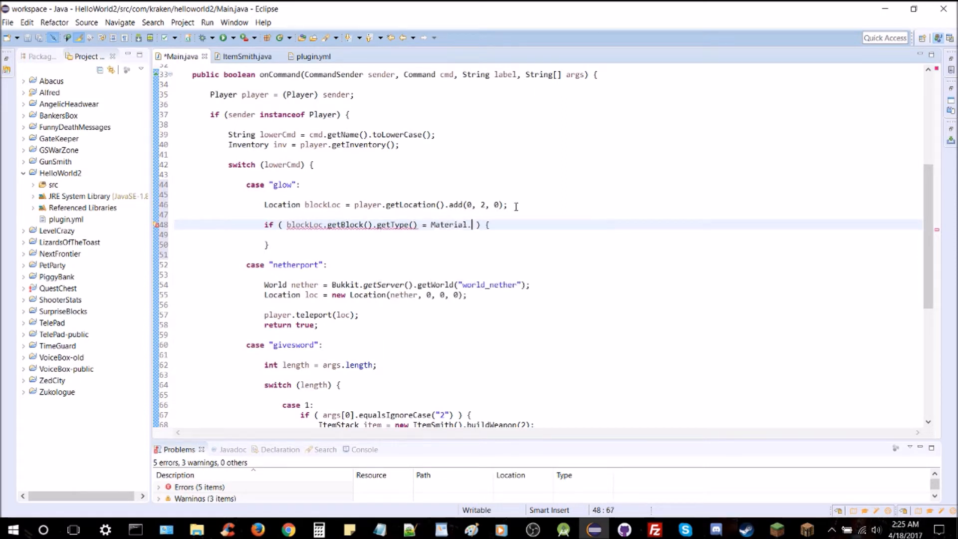
{"action": "type", "text": "AIR"}
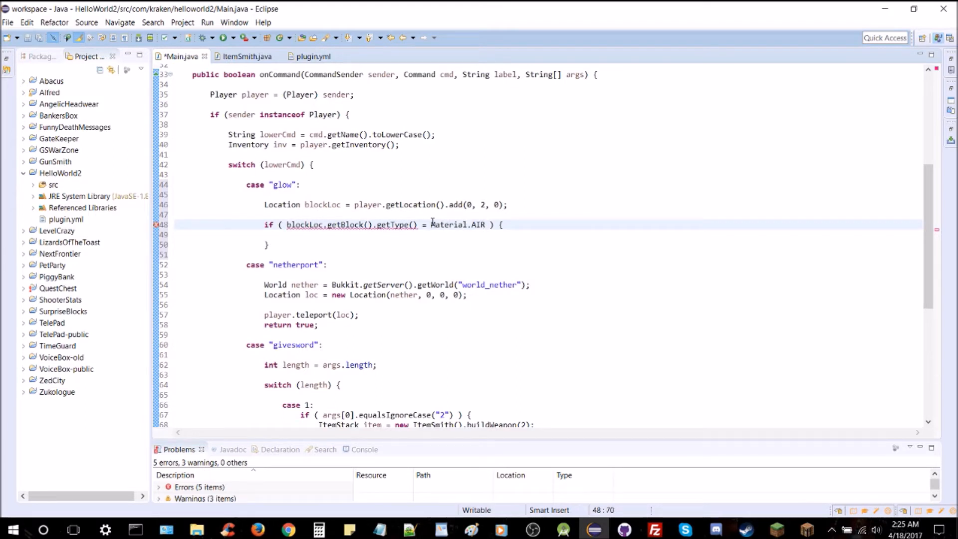
{"action": "type", "text": "="}
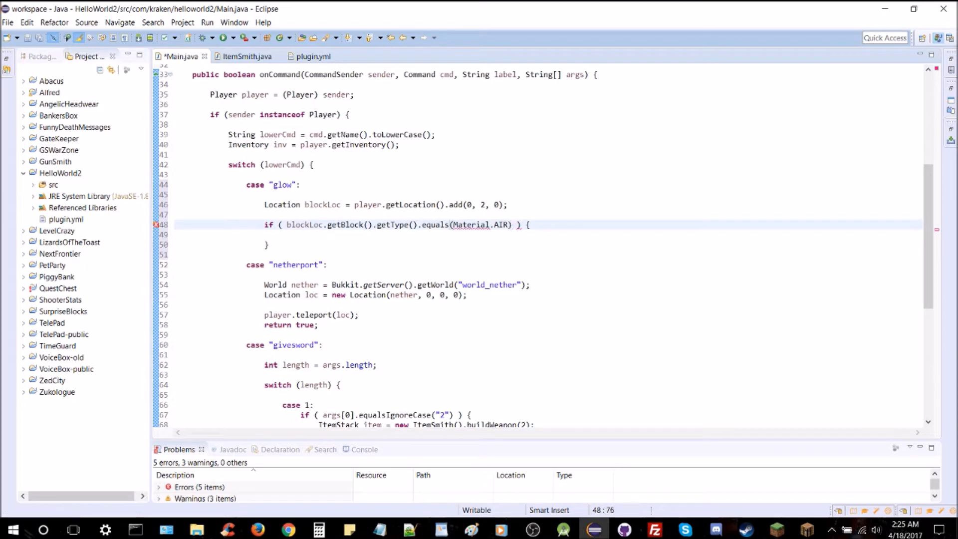
- Add an else branch calling player.sendMessage after the if block
{"action": "left_click", "coordinate": [462, 225]}
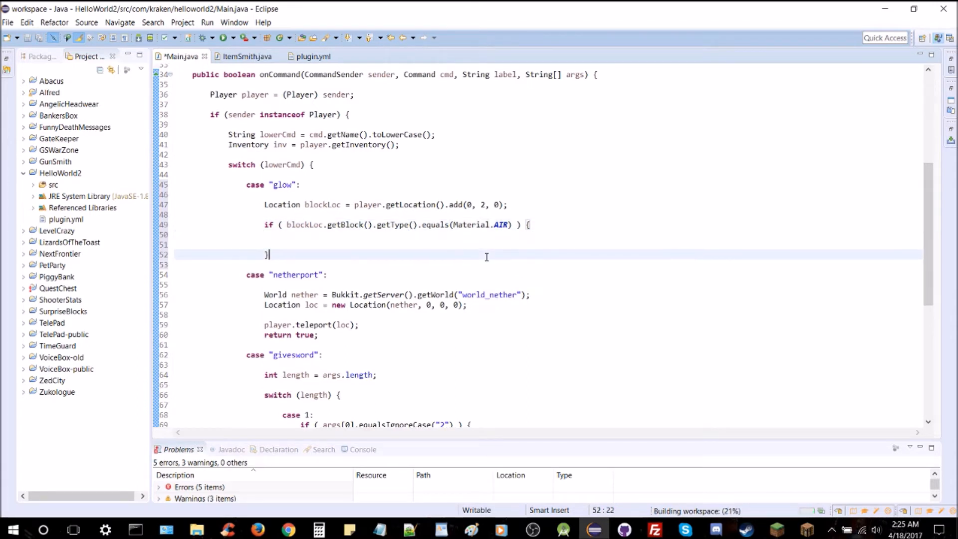
{"action": "type", "text": "else {"}
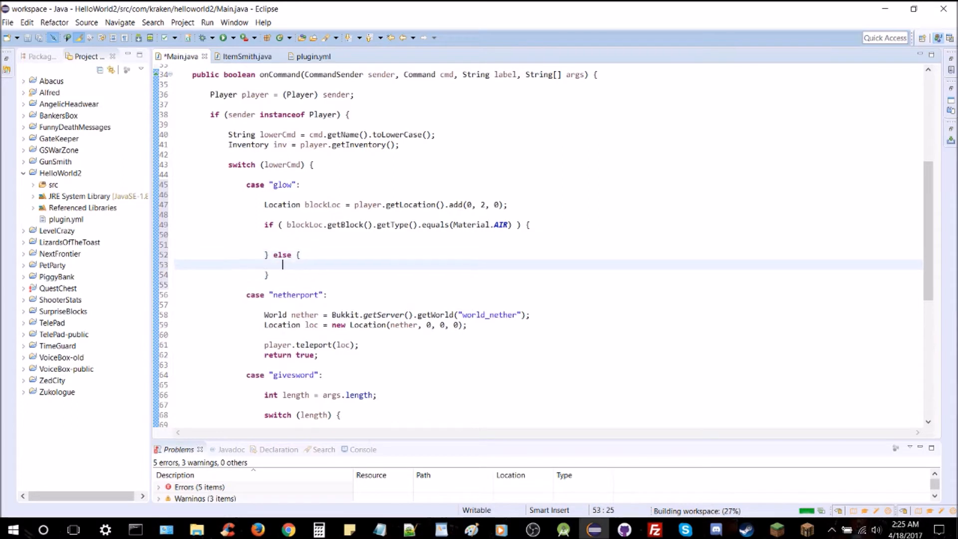
{"action": "type", "text": "player"}
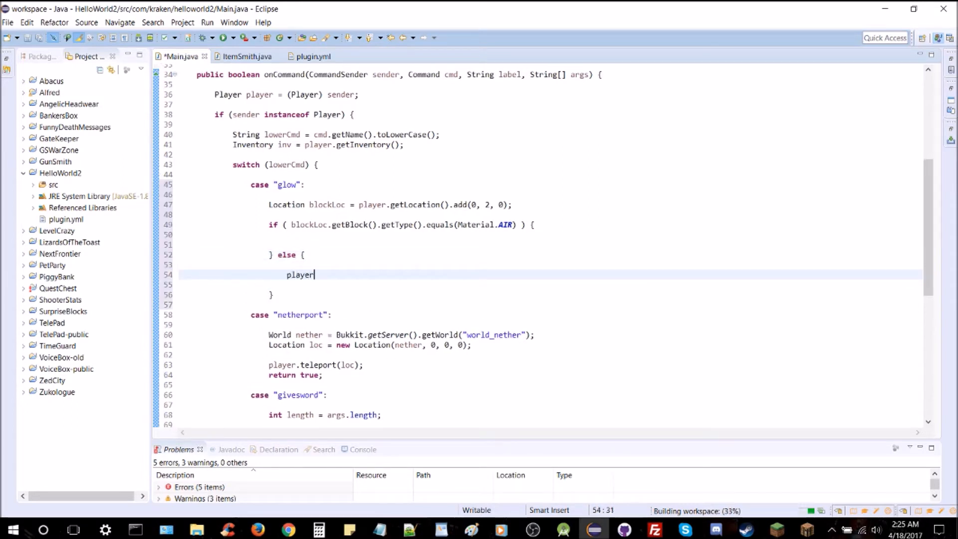
{"action": "type", "text": ".s"}
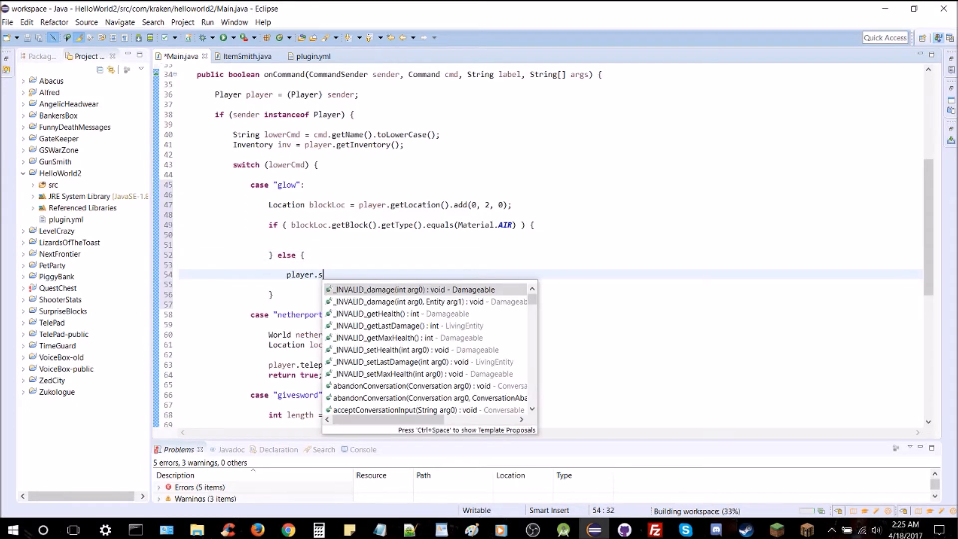
{"action": "type", "text": "endMessage(\"\");"}
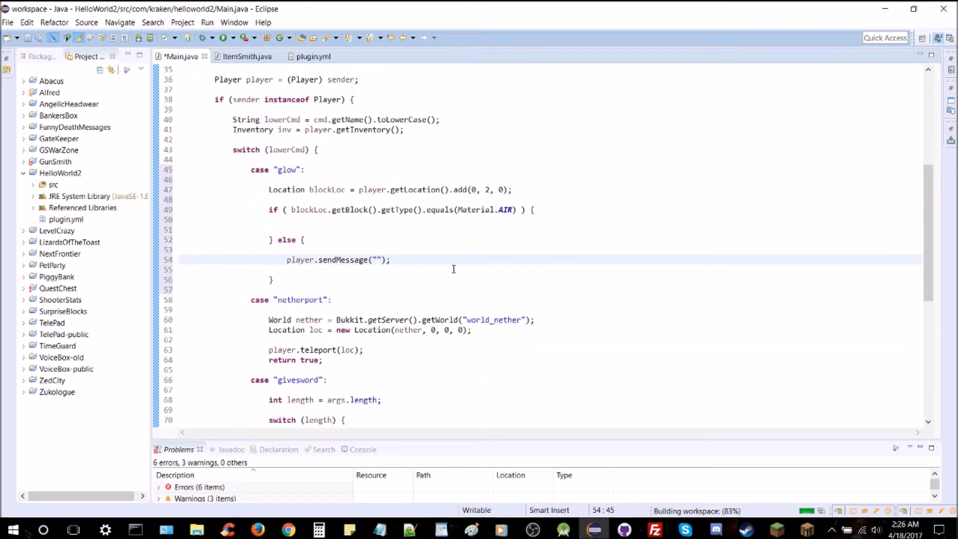
- Set the message to "You must have air above you to use this command!"
{"action": "left_click", "coordinate": [376, 260]}
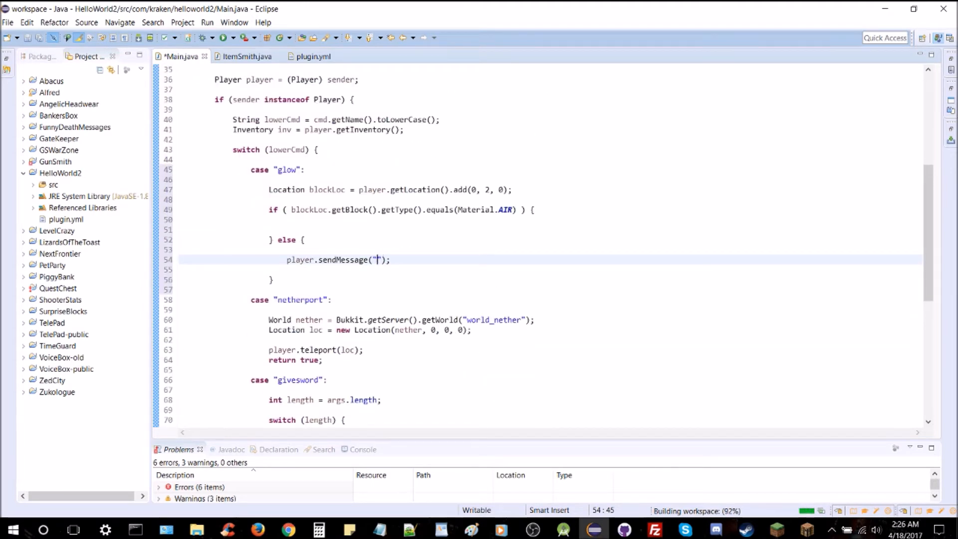
{"action": "type", "text": "Selected bl"}
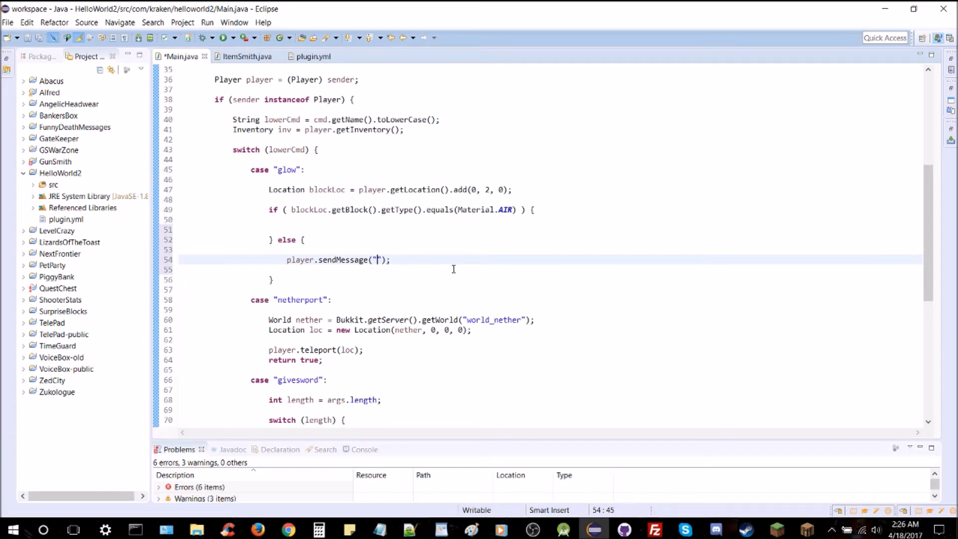
{"action": "type", "text": "You m"}
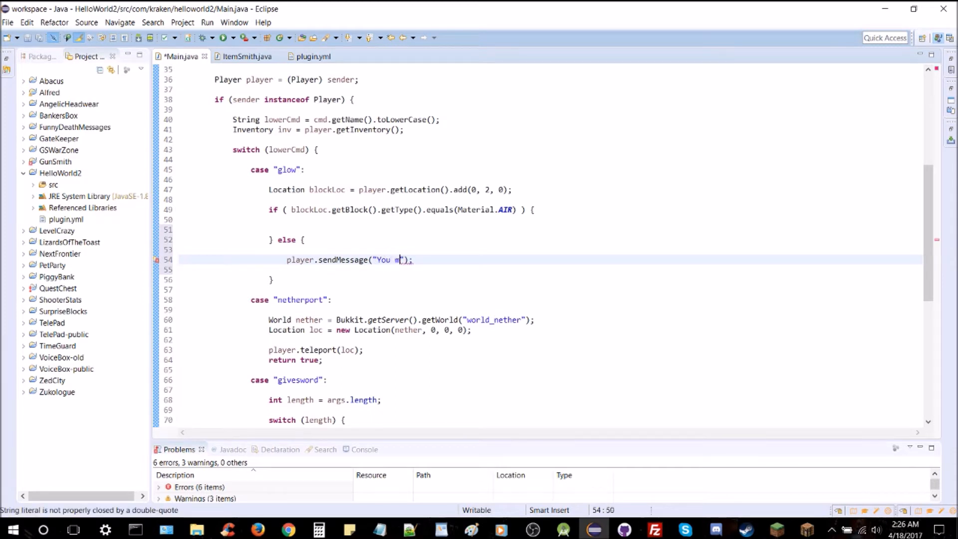
{"action": "type", "text": "ust have air avb"}
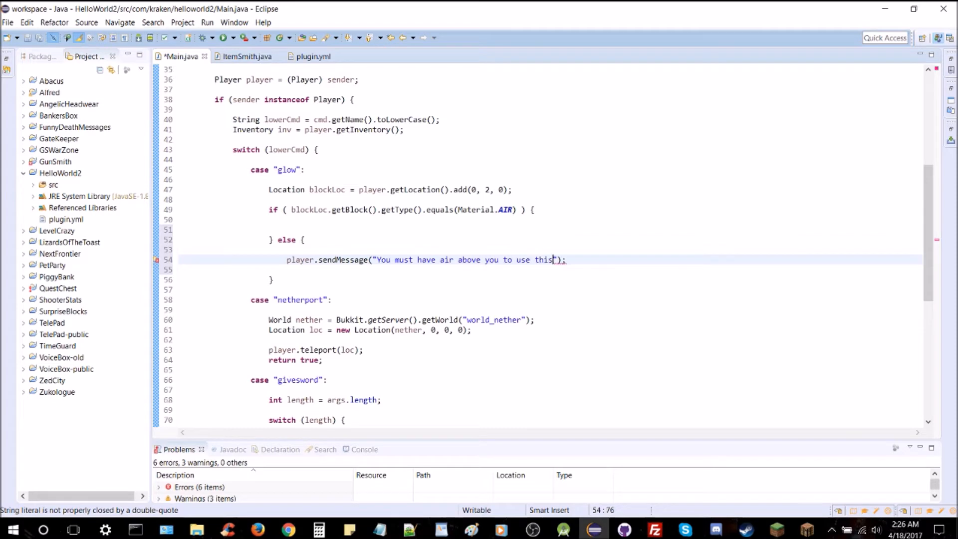
{"action": "type", "text": "command!"}
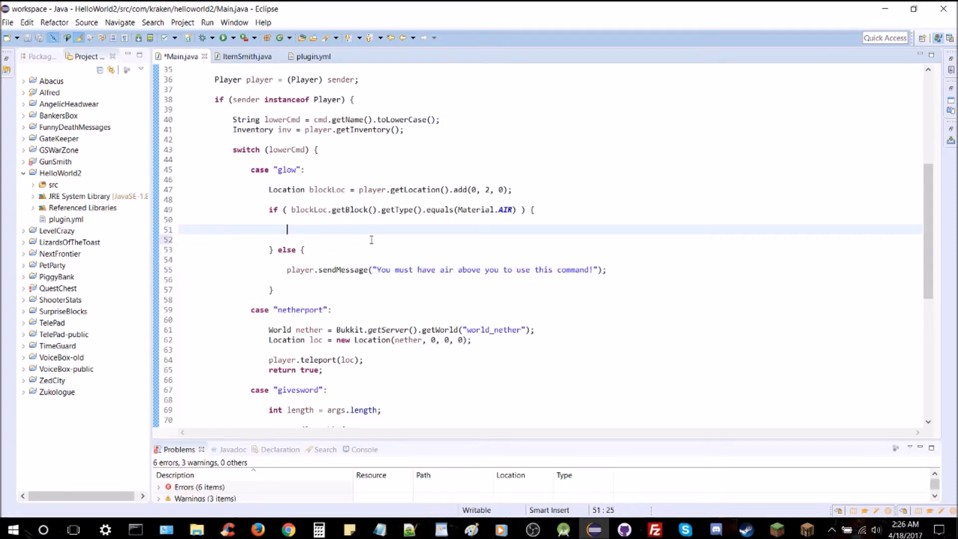
- Set the block at blockLoc to Material.GLOWSTONE, return true from both branches, and save
{"action": "type", "text": "blockLoc."}
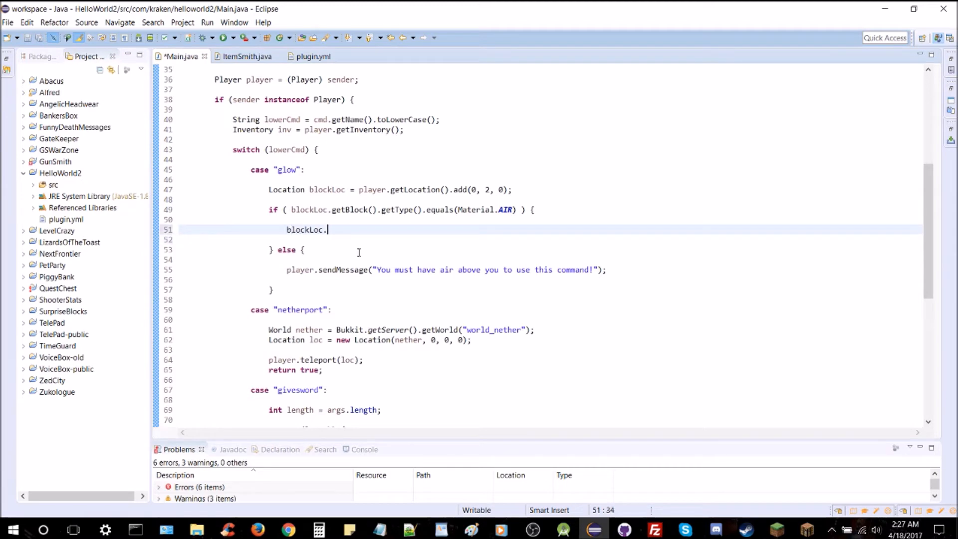
{"action": "type", "text": "getBlock("}
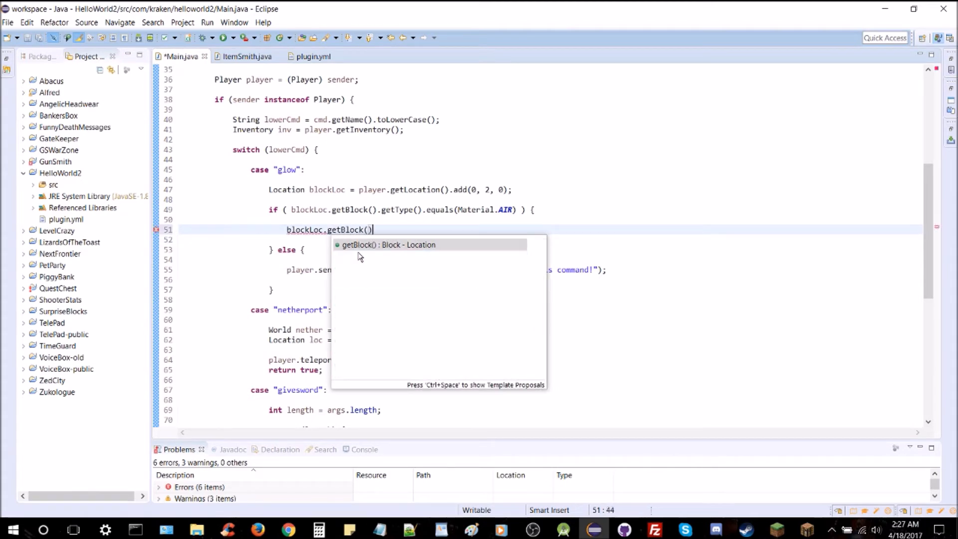
{"action": "type", "text": ".setType();"}
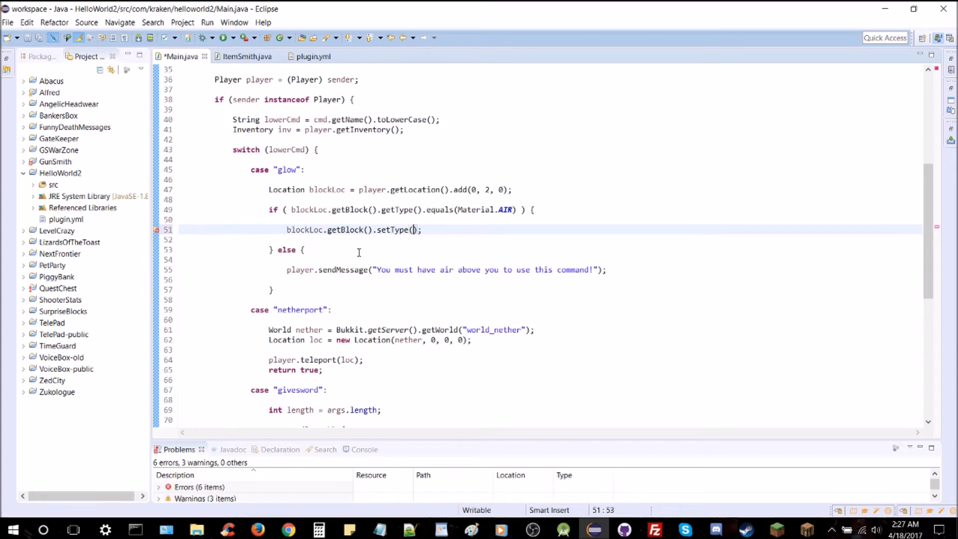
{"action": "type", "text": "Material.GLOWSTONE"}
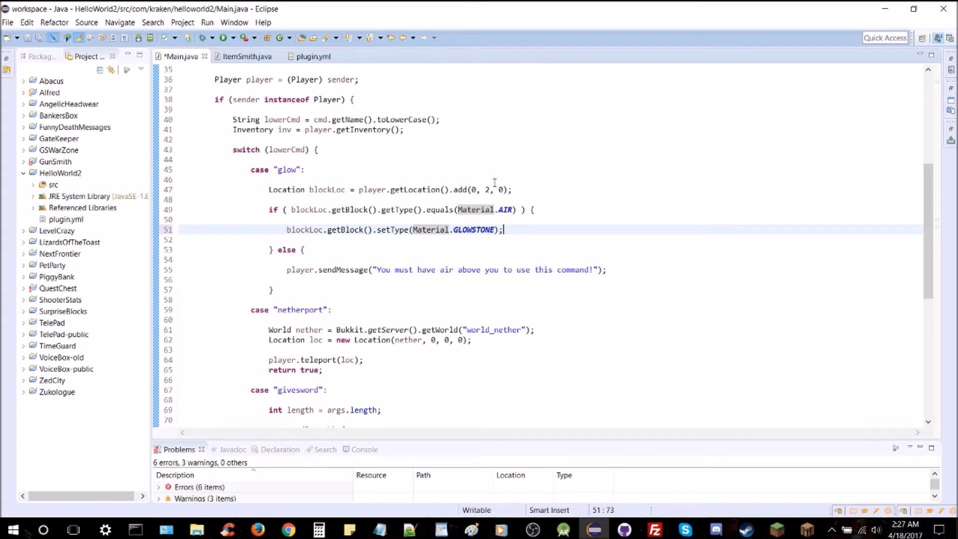
{"action": "mouse_move", "coordinate": [281, 146]}
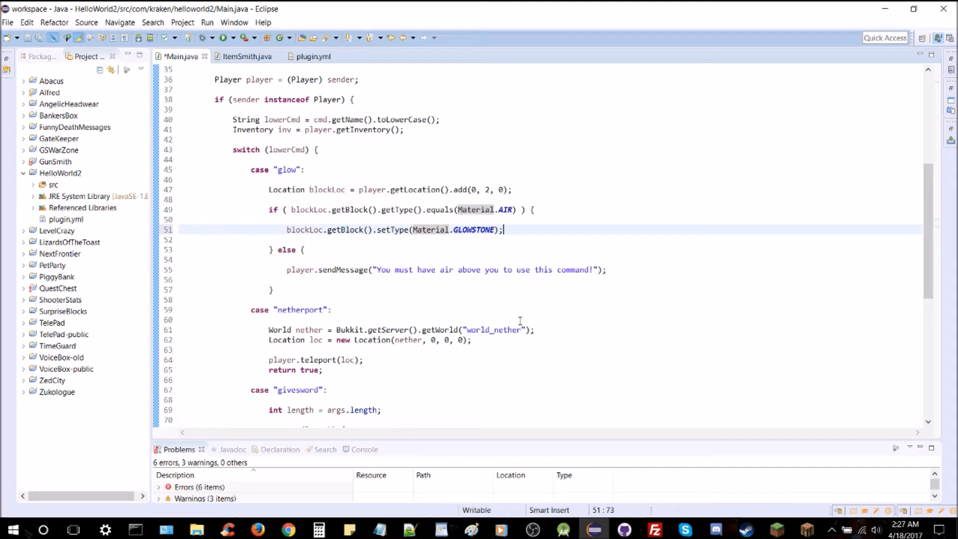
{"action": "mouse_move", "coordinate": [363, 328]}
{"action": "type", "text": "return true;"}
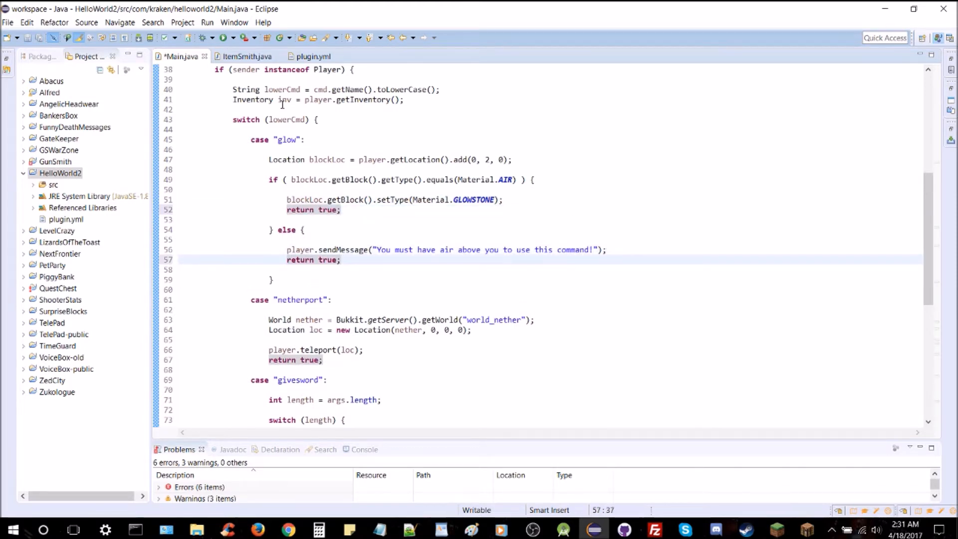
{"action": "scroll", "scroll_direction": "down", "scroll_amount": 3}
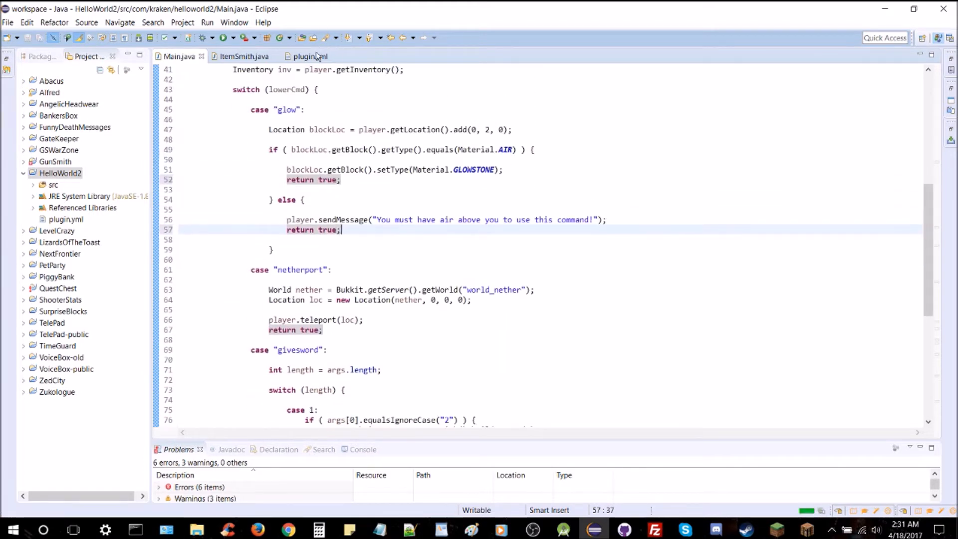
- Export HelloWorld2 as a JAR, overwriting HelloWorld2.jar in plugins, then switch to Minecraft
{"action": "left_click", "coordinate": [310, 56]}
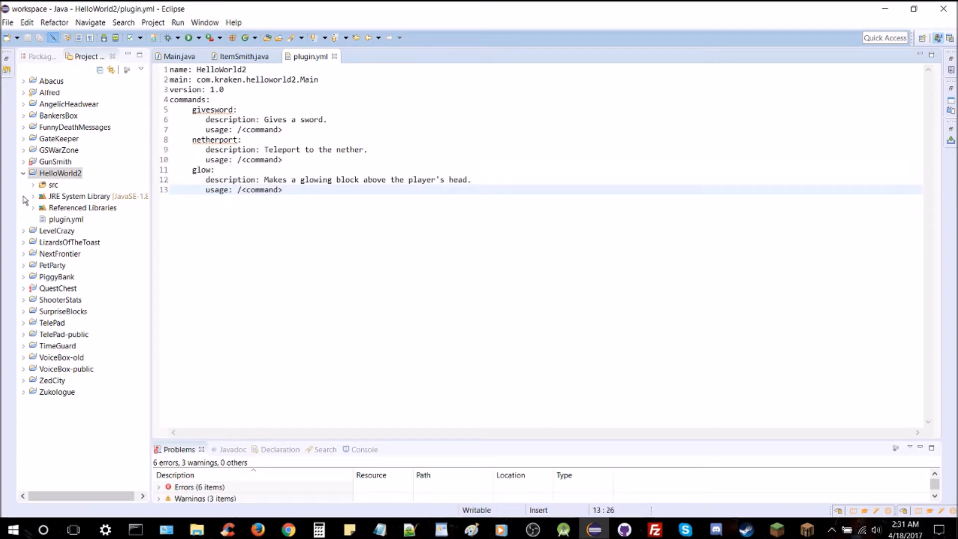
{"action": "right_click", "coordinate": [60, 173]}
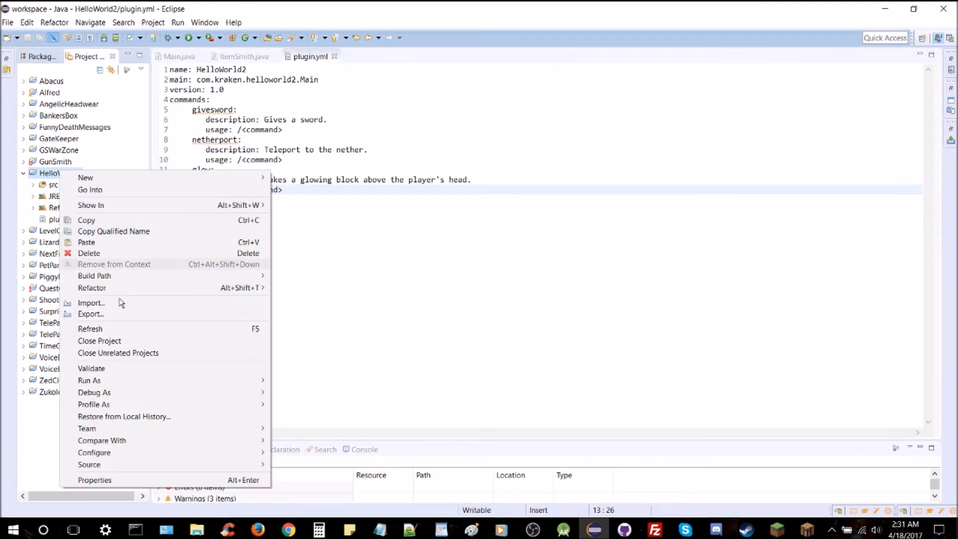
{"action": "left_click", "coordinate": [91, 313]}
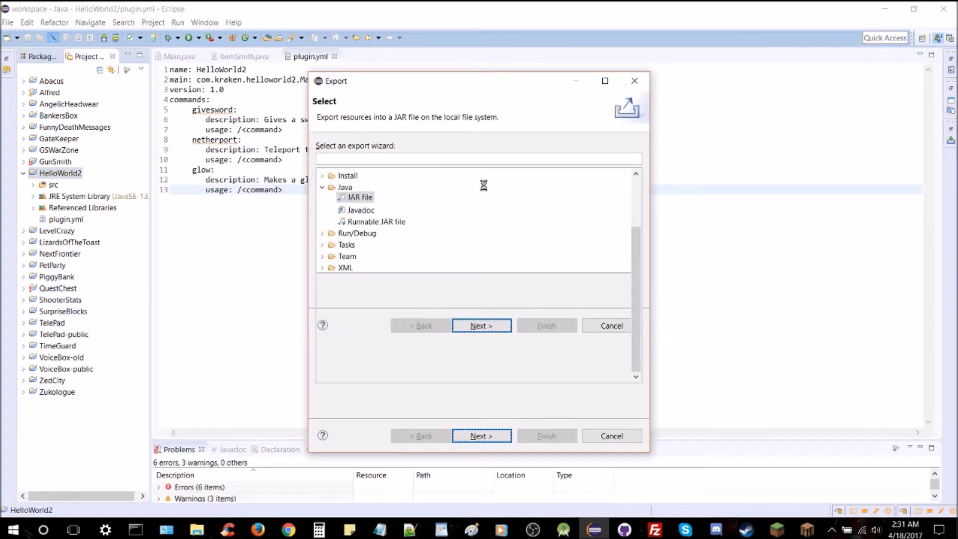
{"action": "left_click", "coordinate": [481, 326]}
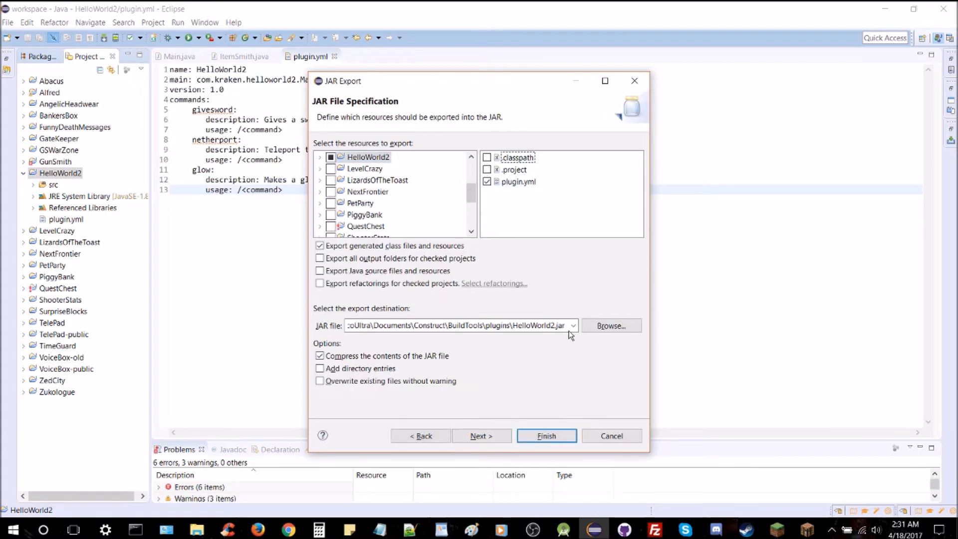
{"action": "left_click", "coordinate": [546, 436]}
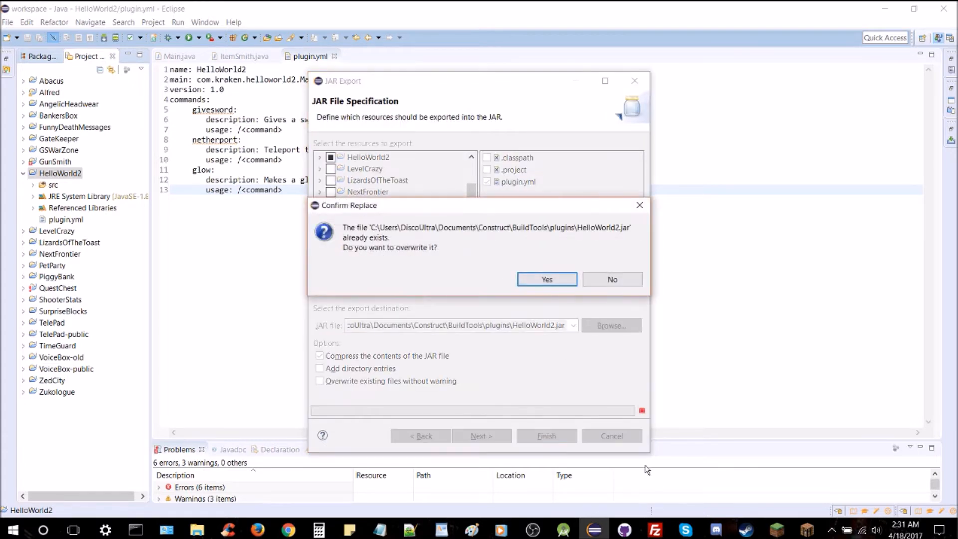
{"action": "left_click", "coordinate": [545, 279]}
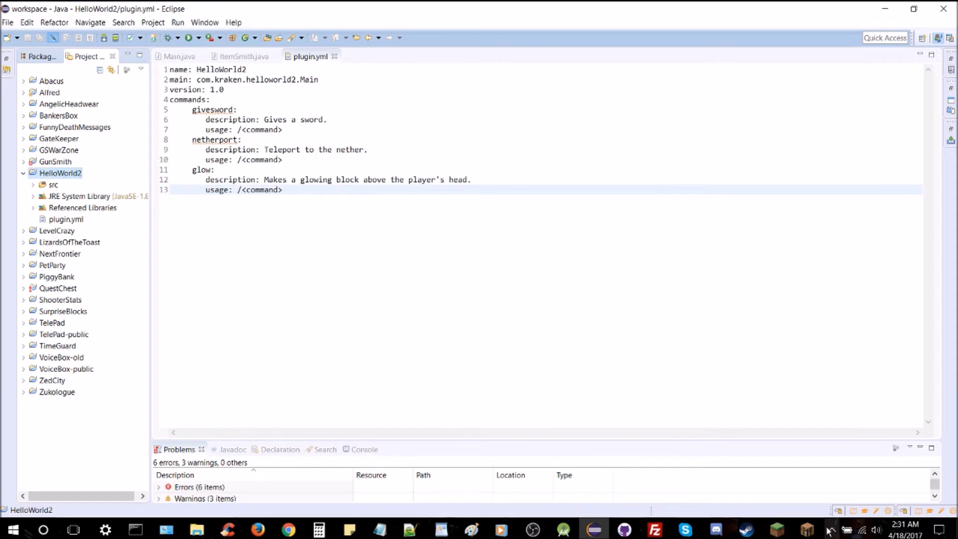
{"action": "left_click", "coordinate": [806, 529]}
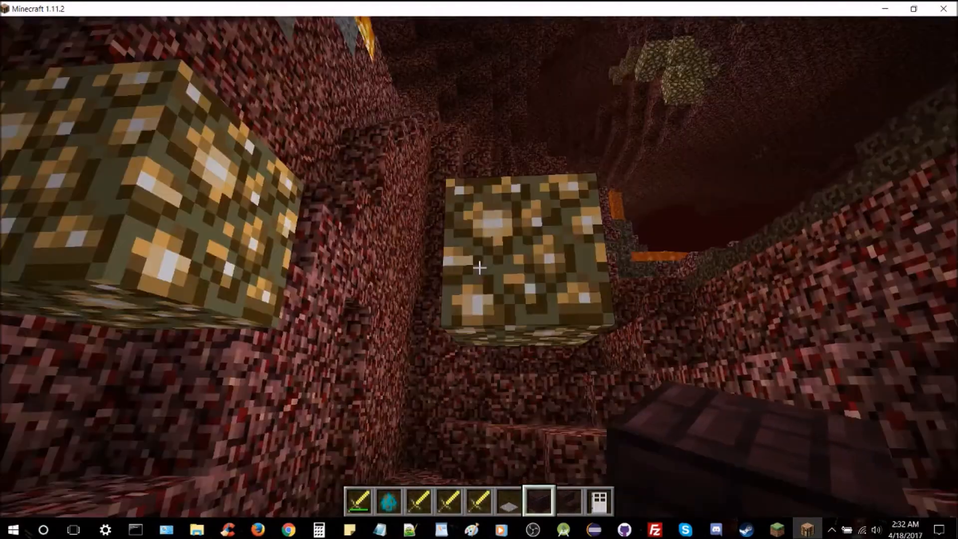
{"action": "mouse_move", "coordinate": [479, 267]}
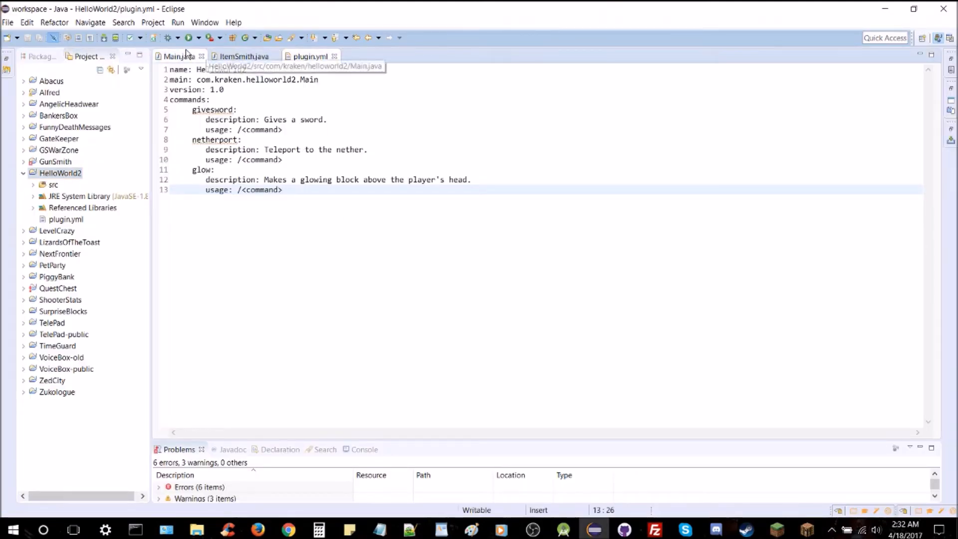
- Add a new case "jungle": with a blank line in Main.java
{"action": "left_click", "coordinate": [180, 56]}
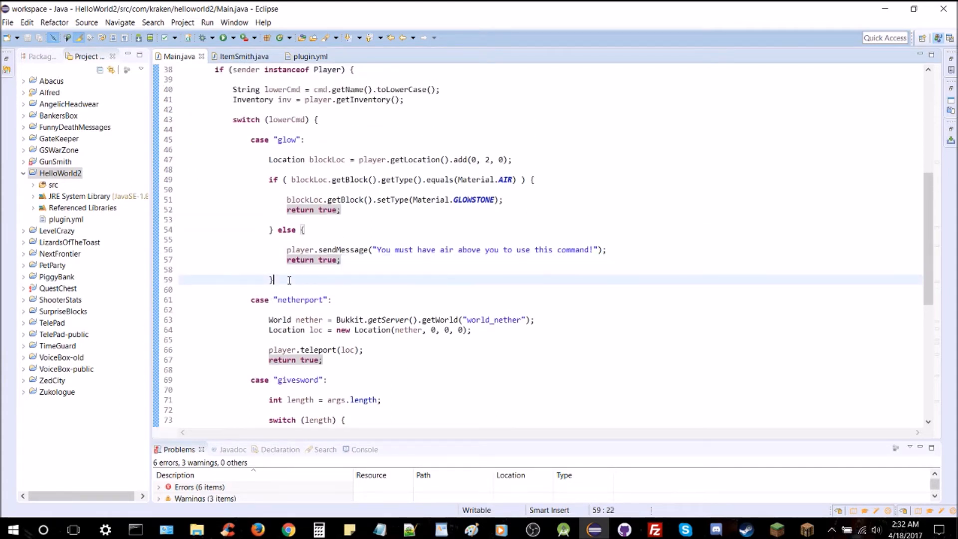
{"action": "type", "text": "case"}
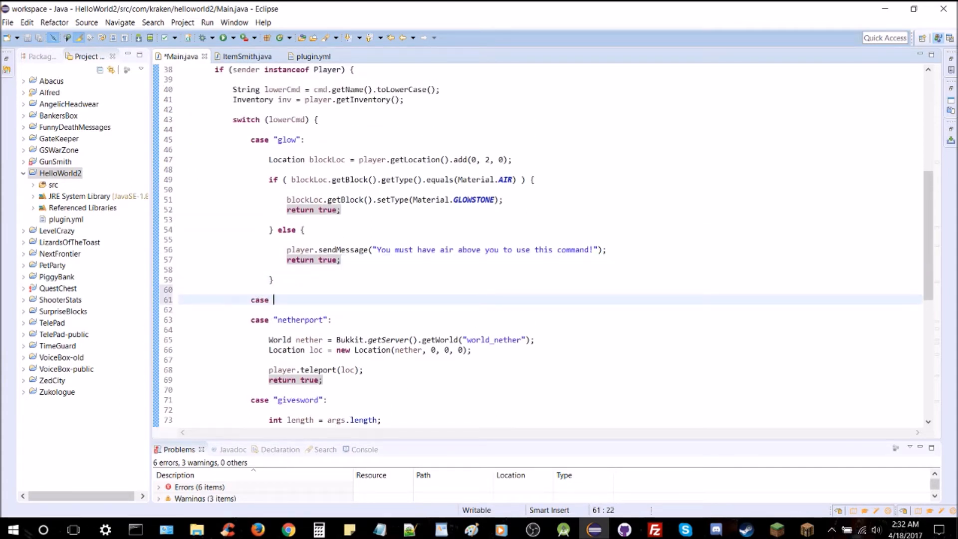
{"action": "type", "text": "\"junglewo"}
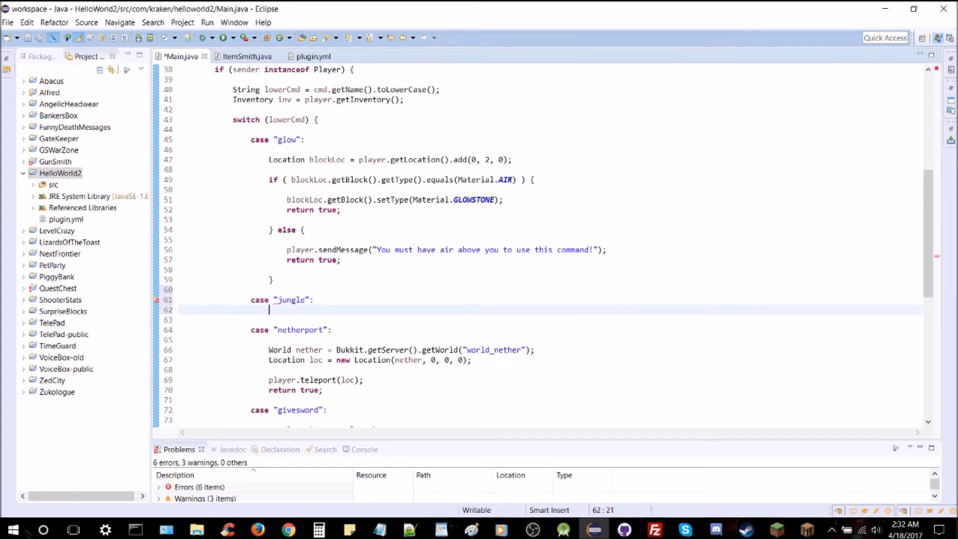
{"action": "key", "text": "enter"}
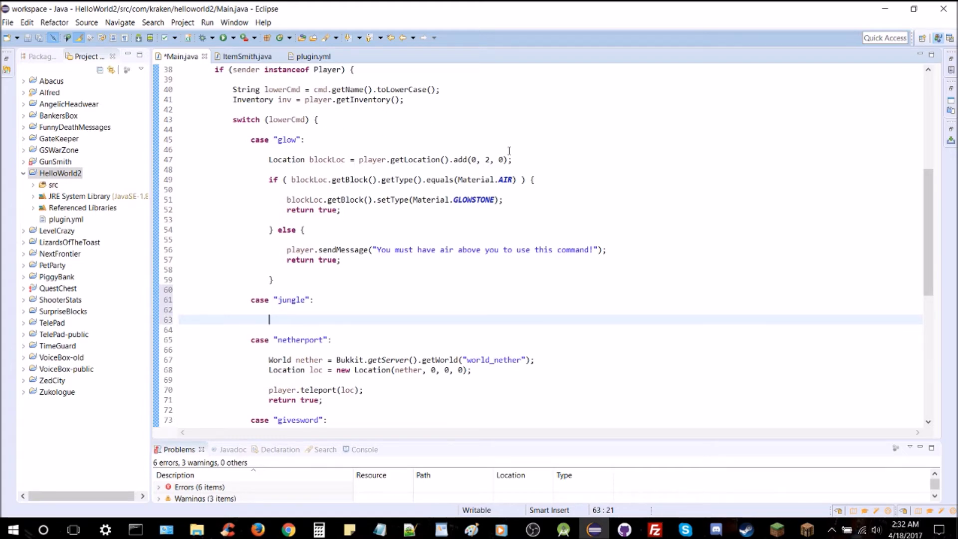
- Copy the glow logic into jungle, using blockLoc2 at offset (2, 0, 0)
{"action": "left_click", "coordinate": [272, 310]}
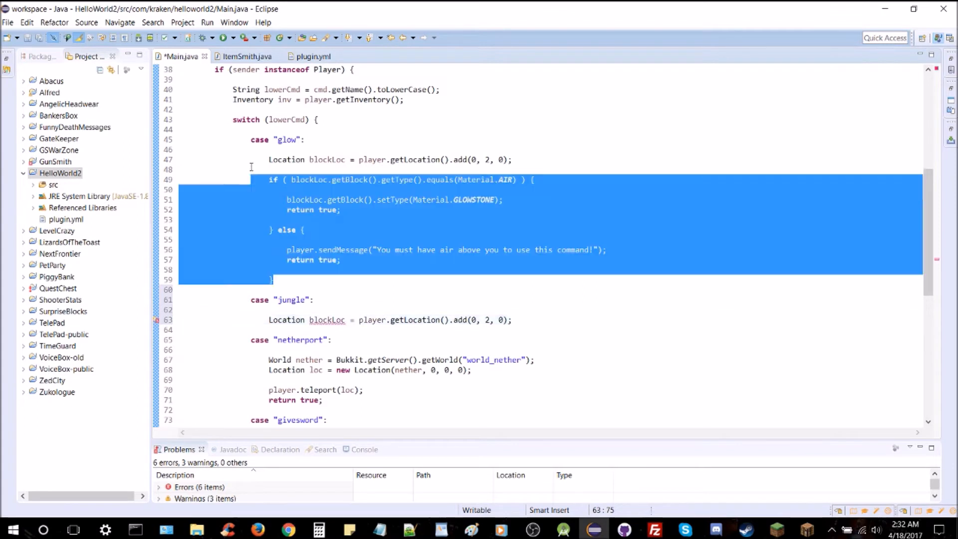
{"action": "left_click", "coordinate": [391, 319]}
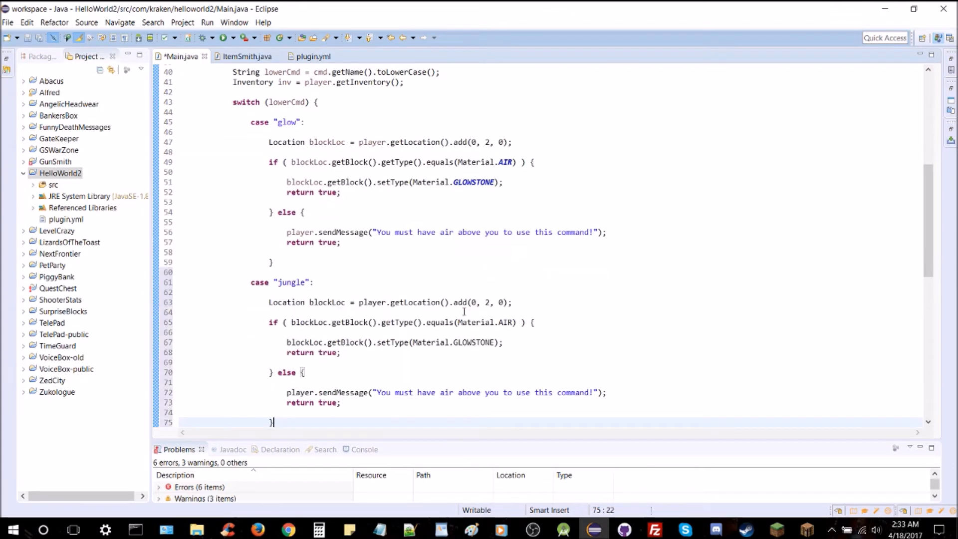
{"action": "left_click", "coordinate": [485, 301]}
{"action": "type", "text": "0"}
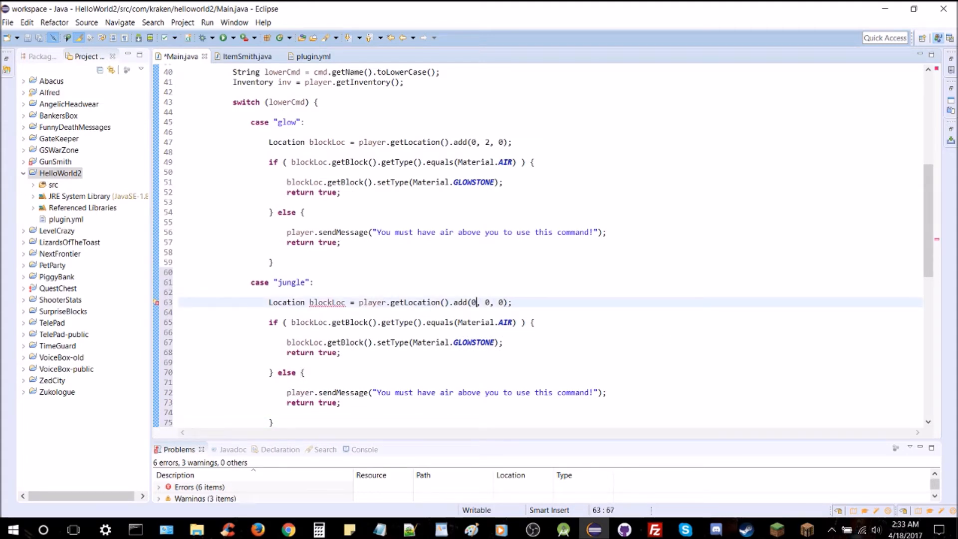
{"action": "type", "text": "1"}
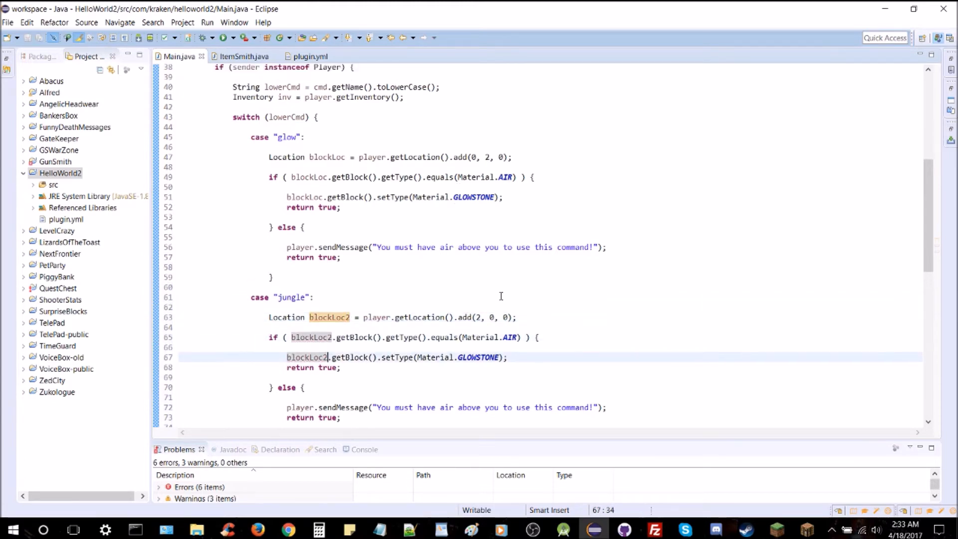
- Change the jungle case's setType to Material.LOG, save, and ready plugin.yml for a new entry
{"action": "scroll", "scroll_direction": "down", "scroll_amount": 3}
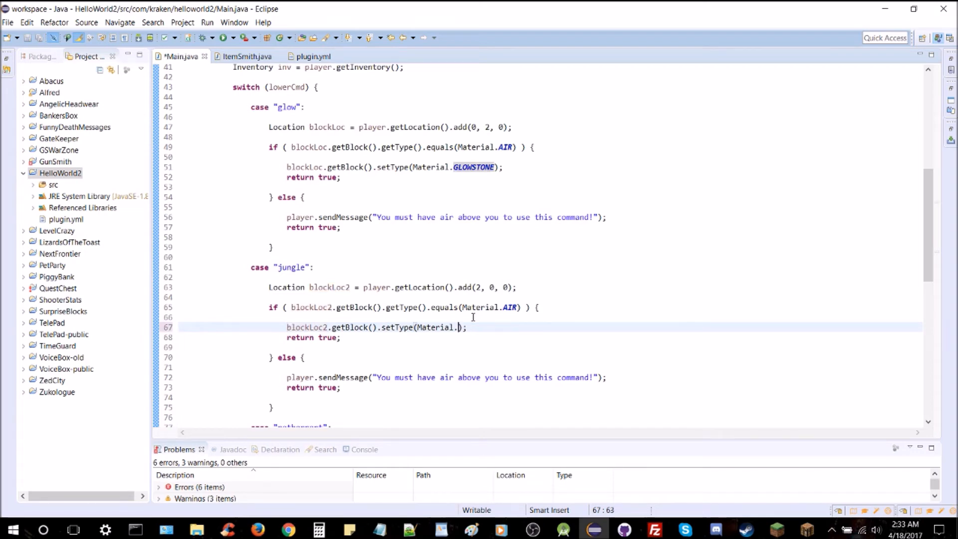
{"action": "type", "text": "WOOD"}
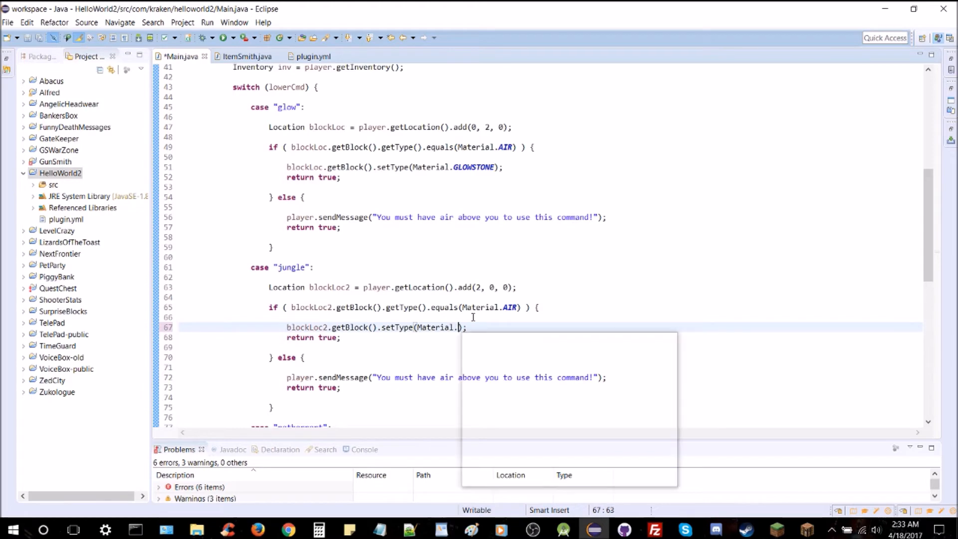
{"action": "type", "text": "LOG"}
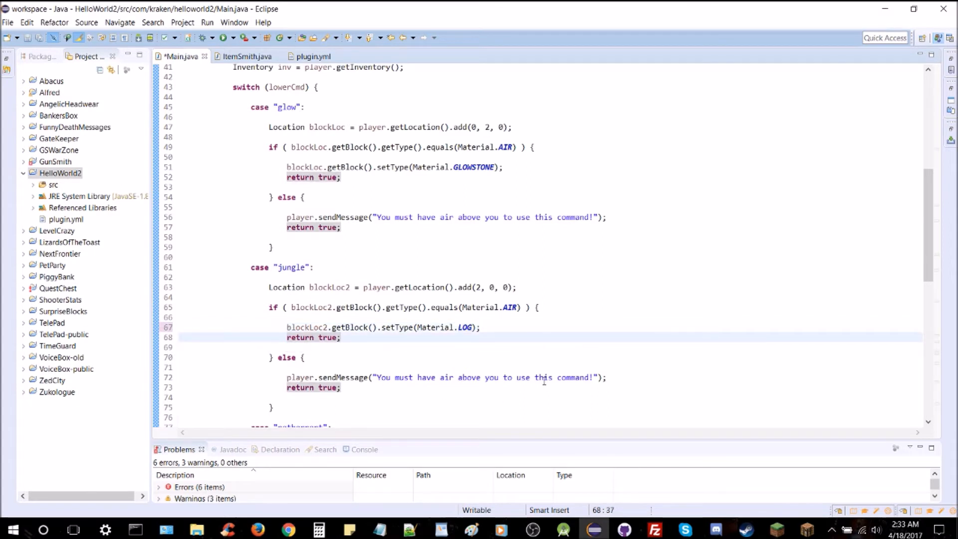
{"action": "double_click", "coordinate": [469, 377]}
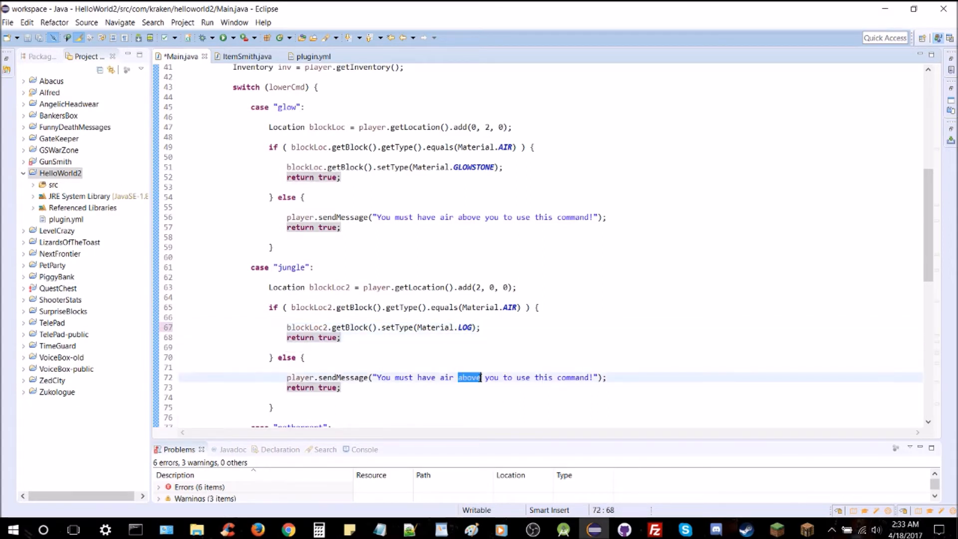
{"action": "key", "text": "Delete"}
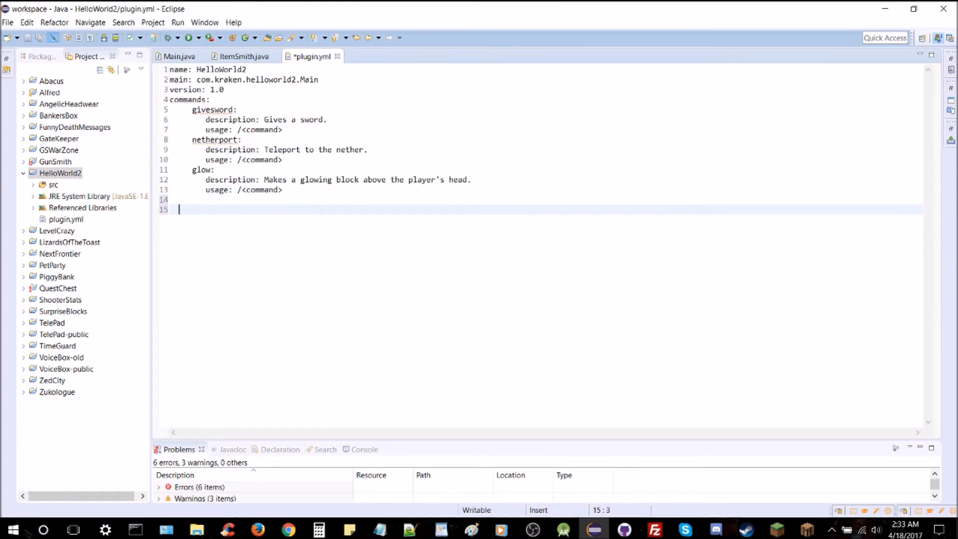
- Register a jungle command described as 'Makes a jungle wood block to the player's side.' and save
{"action": "key", "text": "Backspace"}
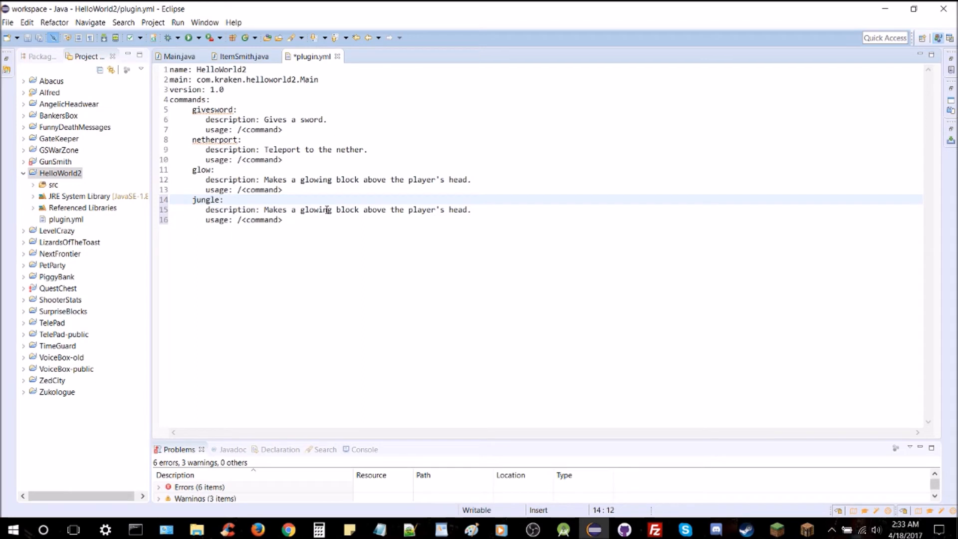
{"action": "type", "text": "jungle wood"}
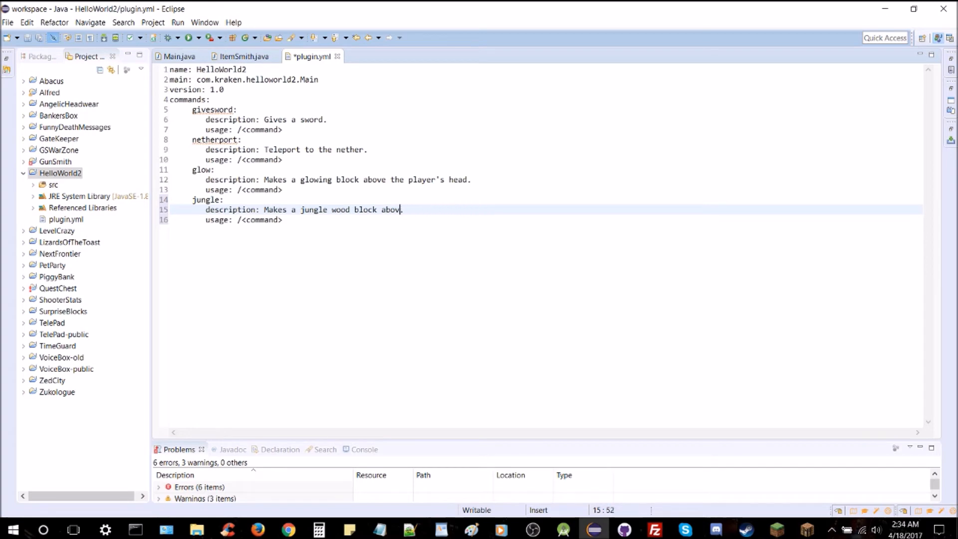
{"action": "type", "text": "to the"}
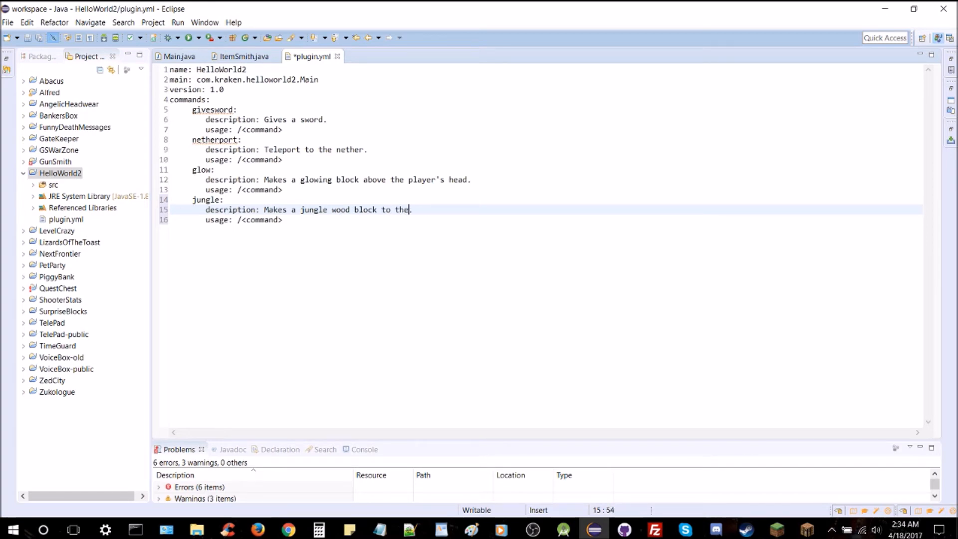
{"action": "type", "text": "player's"}
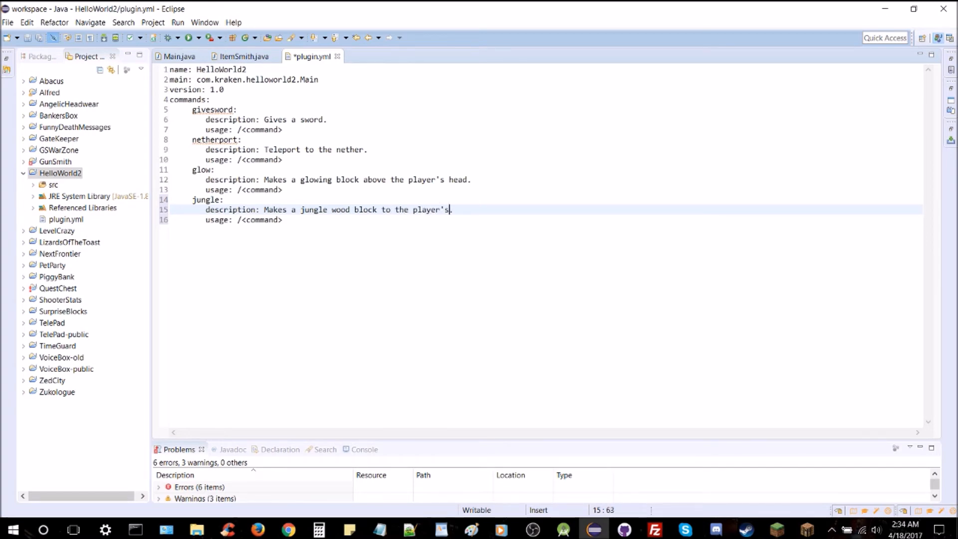
{"action": "type", "text": "side."}
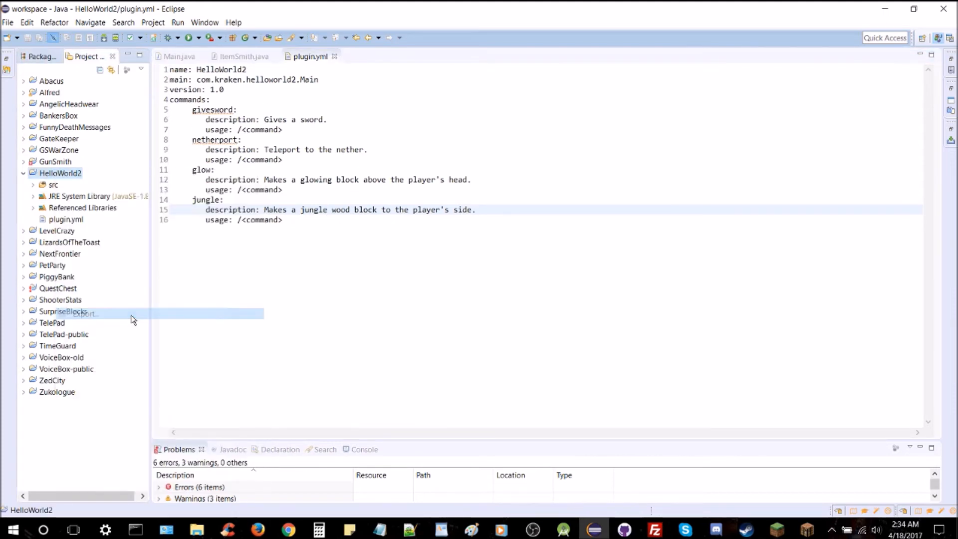
- Export HelloWorld2 as a JAR over the existing HelloWorld2.jar in the plugins folder, confirming the overwrite
{"action": "left_click", "coordinate": [86, 313]}
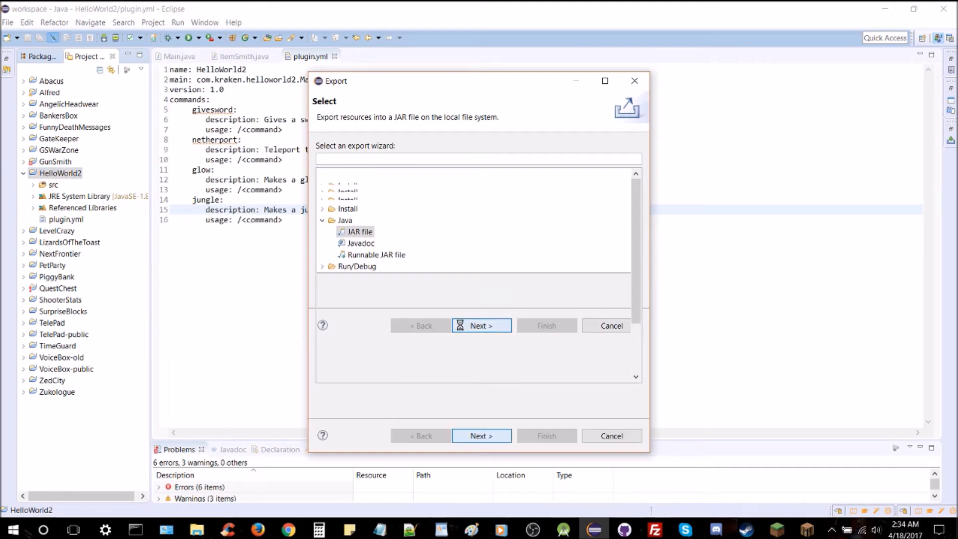
{"action": "left_click", "coordinate": [481, 325]}
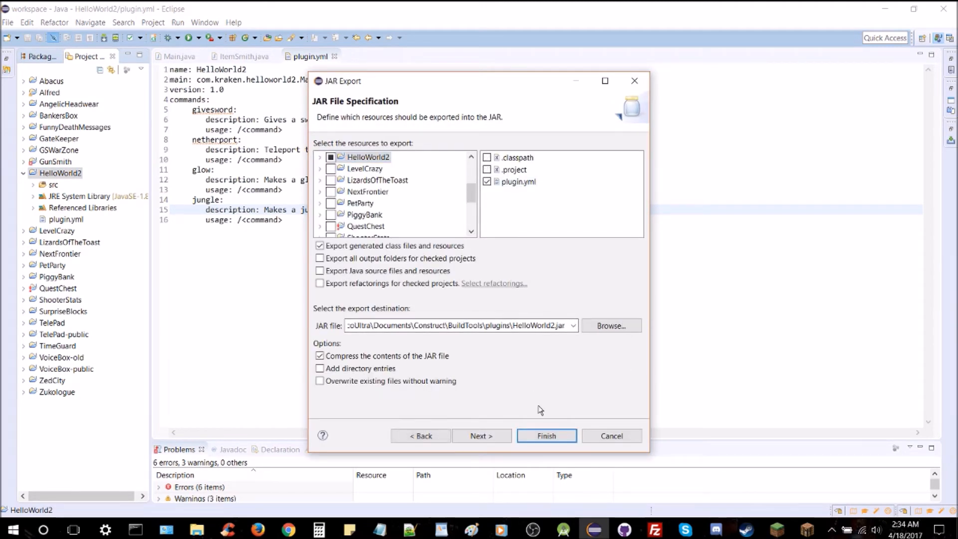
{"action": "left_click", "coordinate": [546, 436]}
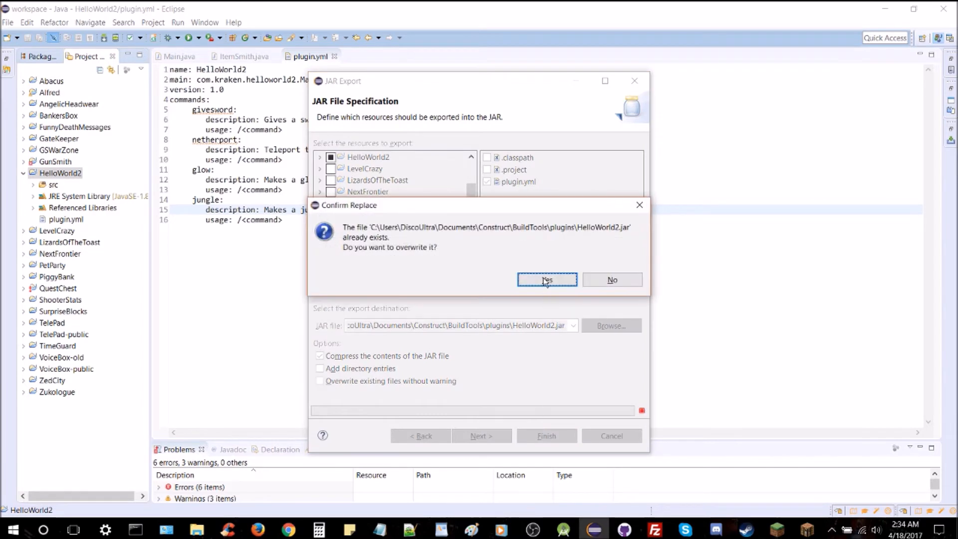
{"action": "left_click", "coordinate": [546, 279]}
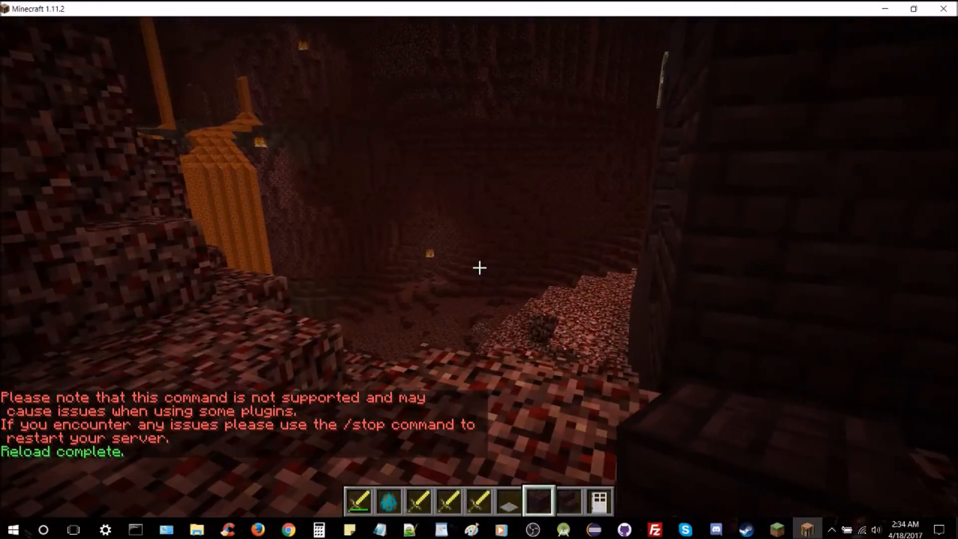
- Run /jungle in chat to see whether a log appears beside the player
{"action": "type", "text": "/jungl"}
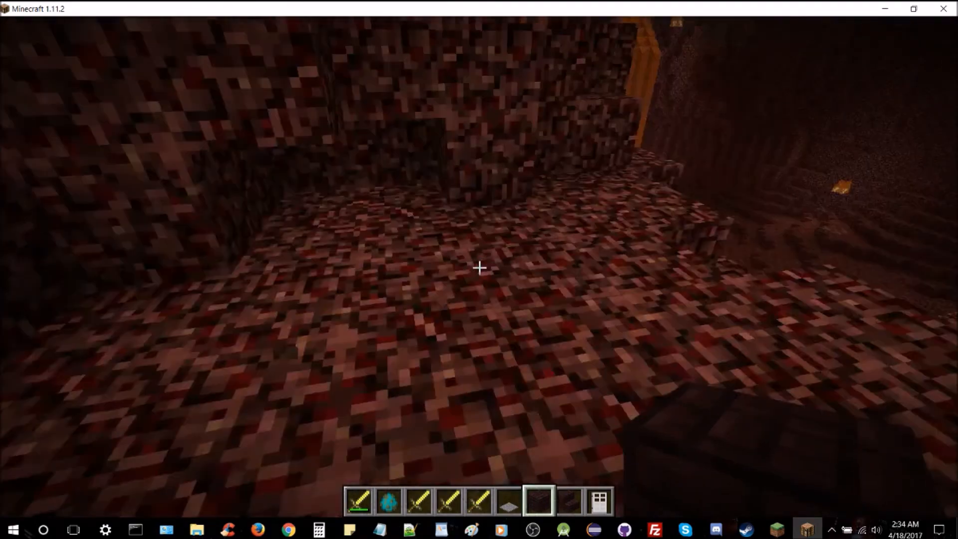
{"action": "key", "text": "Escape"}
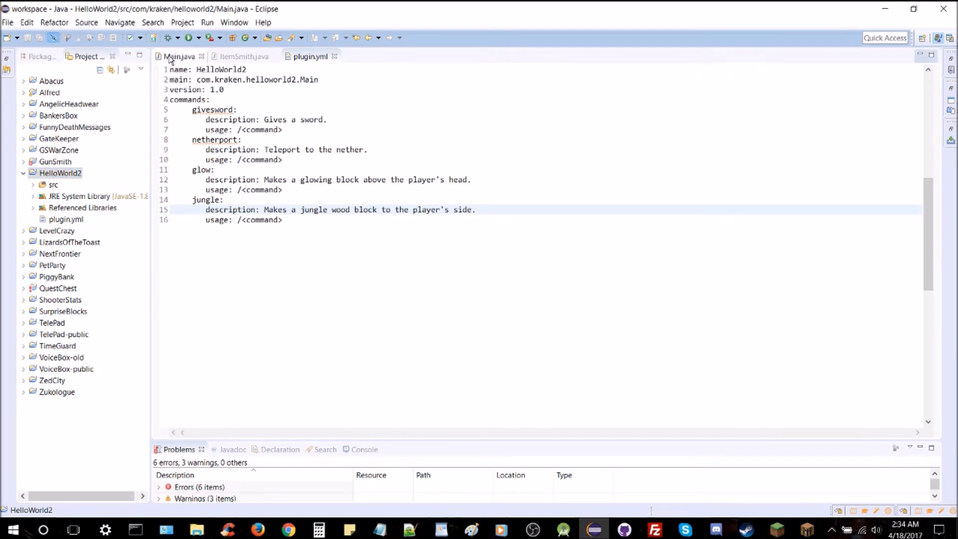
- In Main.java's jungle case, add 'Block jungleBlock = blockLoc2.getBlock();'
{"action": "left_click", "coordinate": [179, 56]}
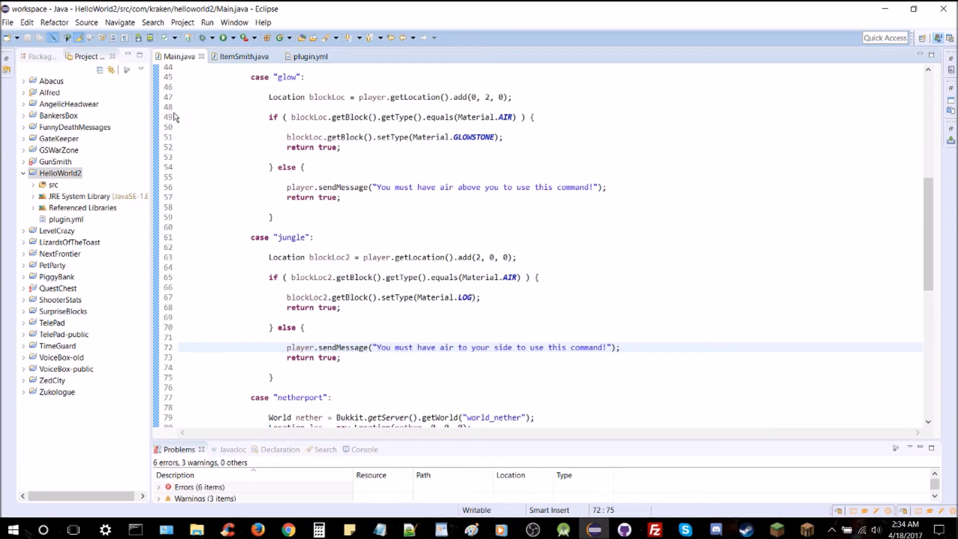
{"action": "mouse_move", "coordinate": [403, 327]}
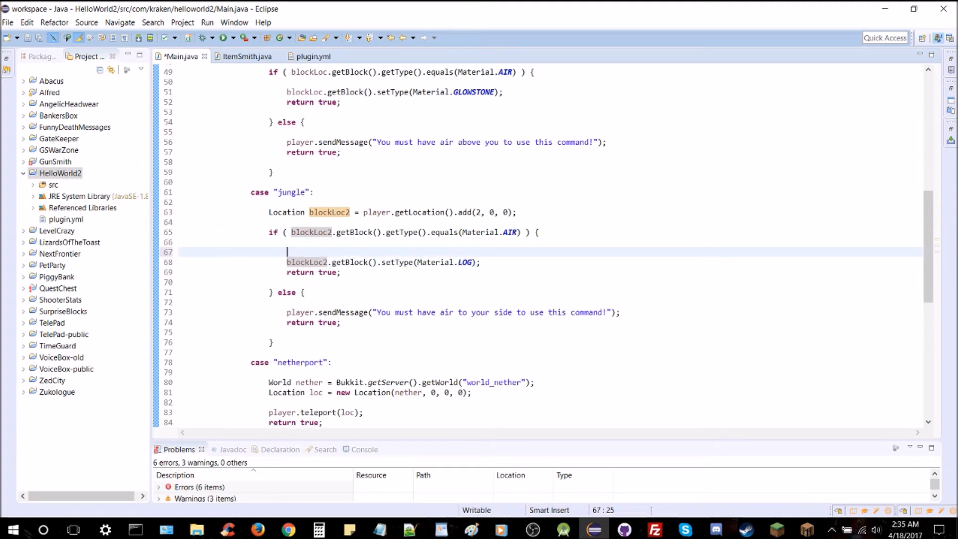
{"action": "type", "text": "B;"}
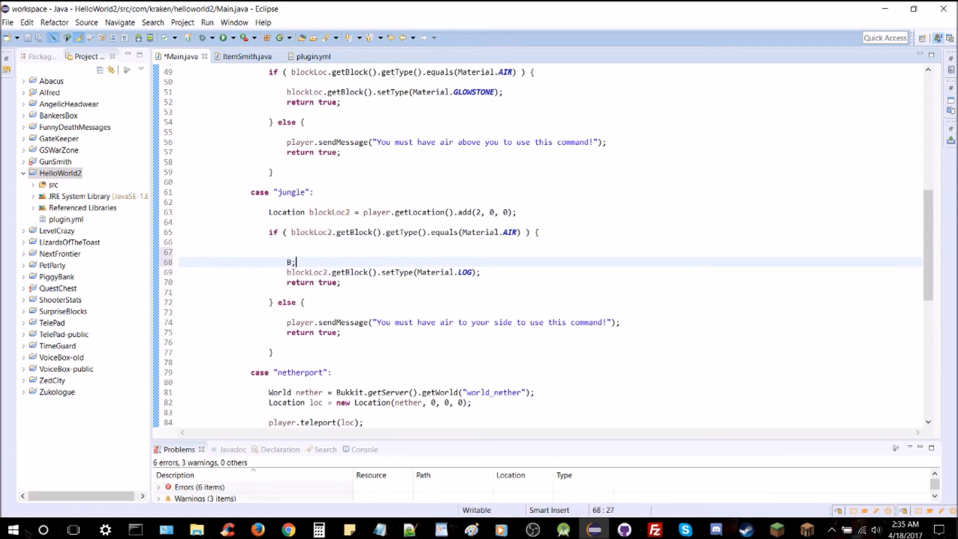
{"action": "type", "text": "Block"}
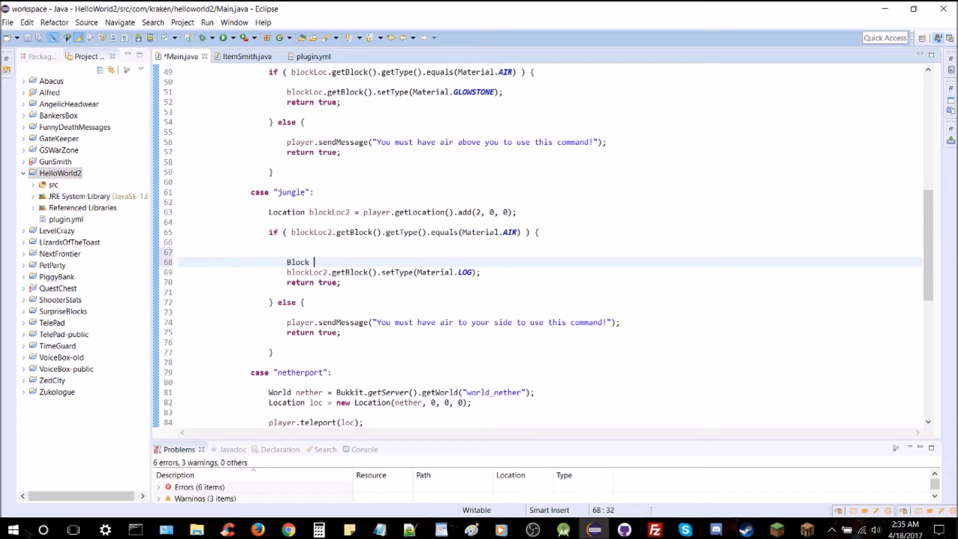
{"action": "type", "text": "jungleBlo"}
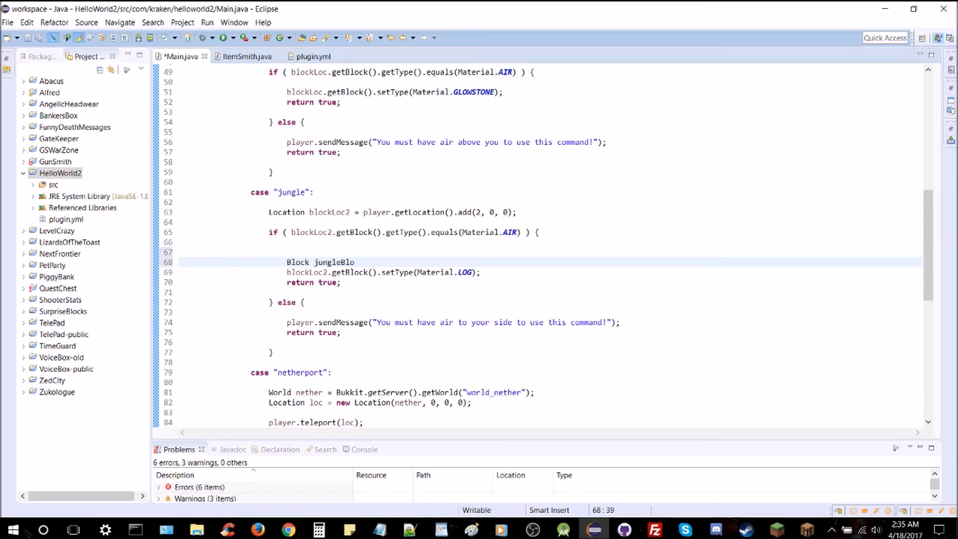
{"action": "type", "text": "ck ="}
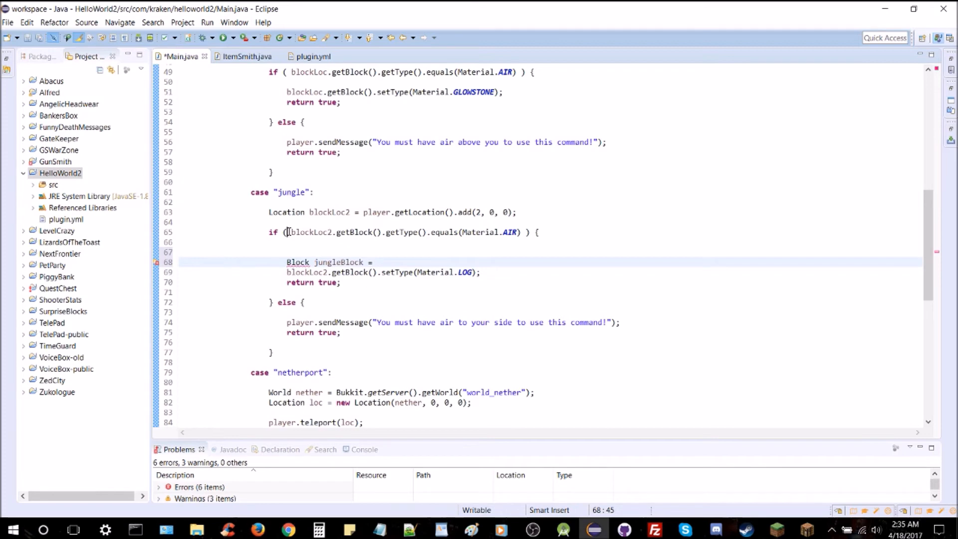
{"action": "double_click", "coordinate": [336, 232]}
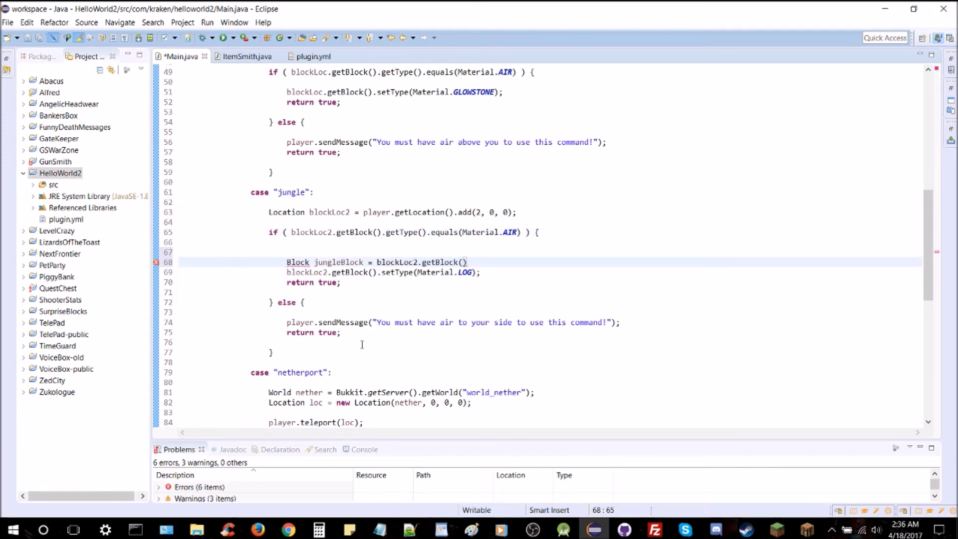
{"action": "type", "text": ";"}
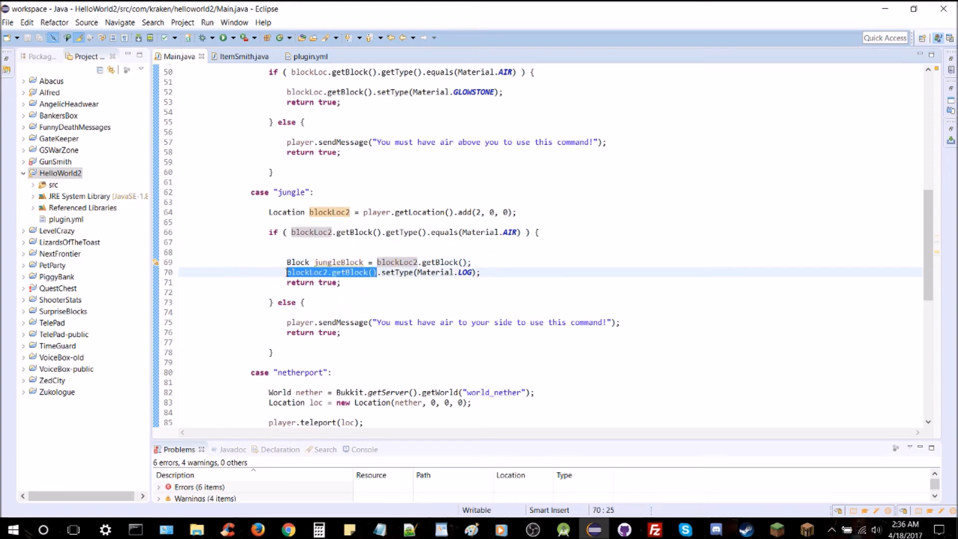
- Make the setType(LOG) line use jungleBlock and begin another jungleBlock statement
{"action": "type", "text": "jung"}
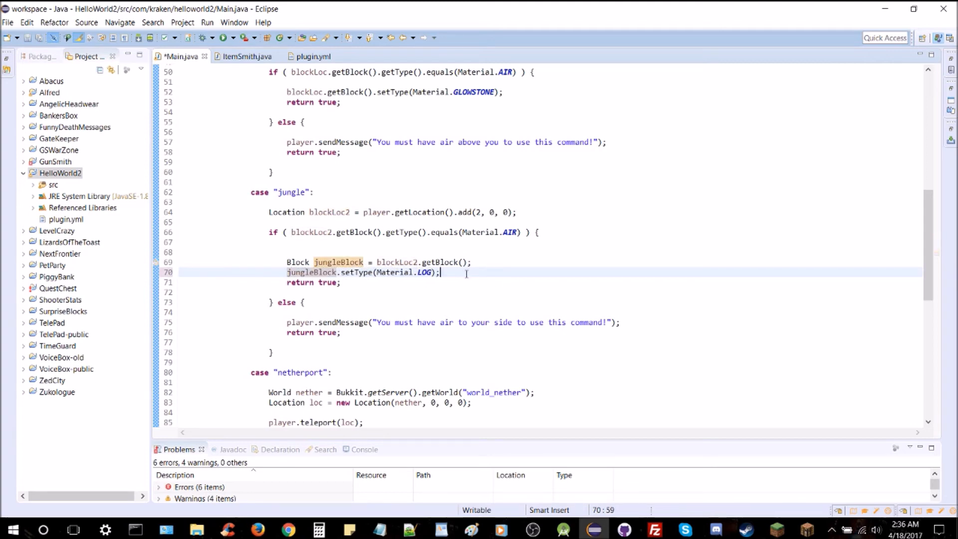
{"action": "type", "text": "jungleBlock"}
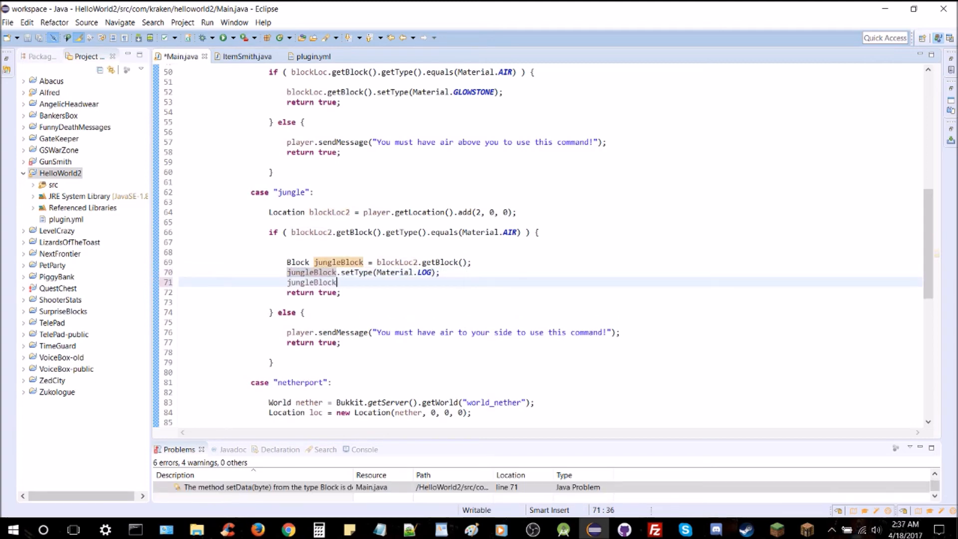
- Add 'jungleBlock.setData((byte) 3);' after the setType line and save Main.java
{"action": "type", "text": ".setData"}
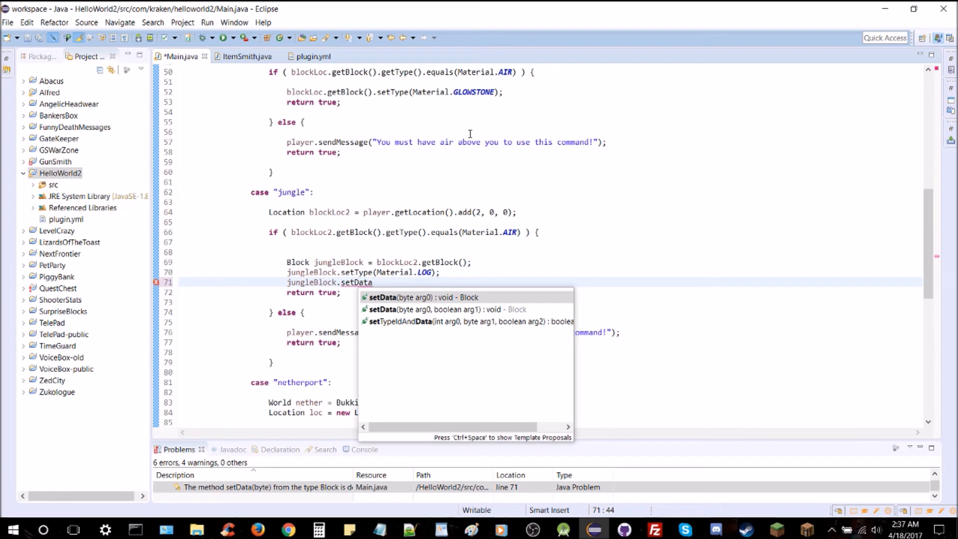
{"action": "left_click", "coordinate": [421, 298]}
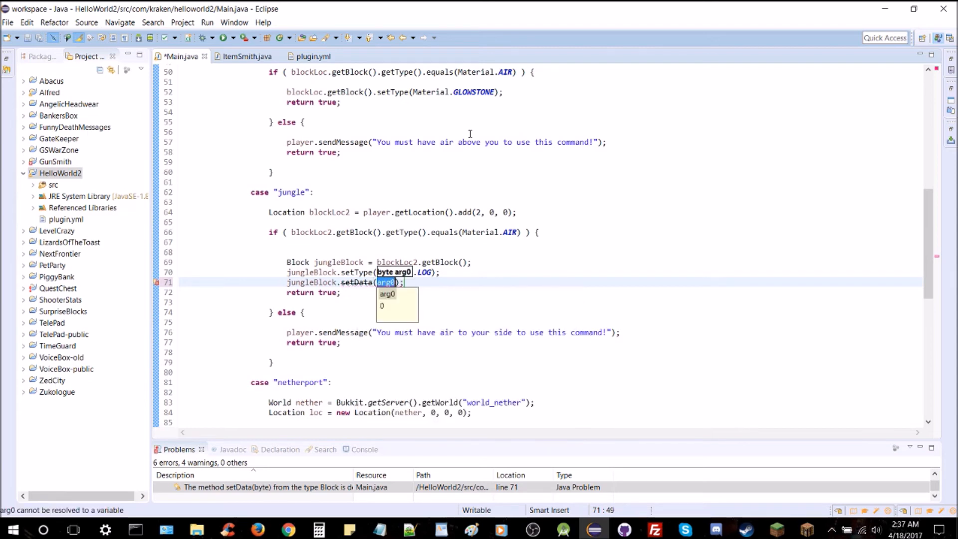
{"action": "left_click", "coordinate": [383, 305]}
{"action": "type", "text": "(bt"}
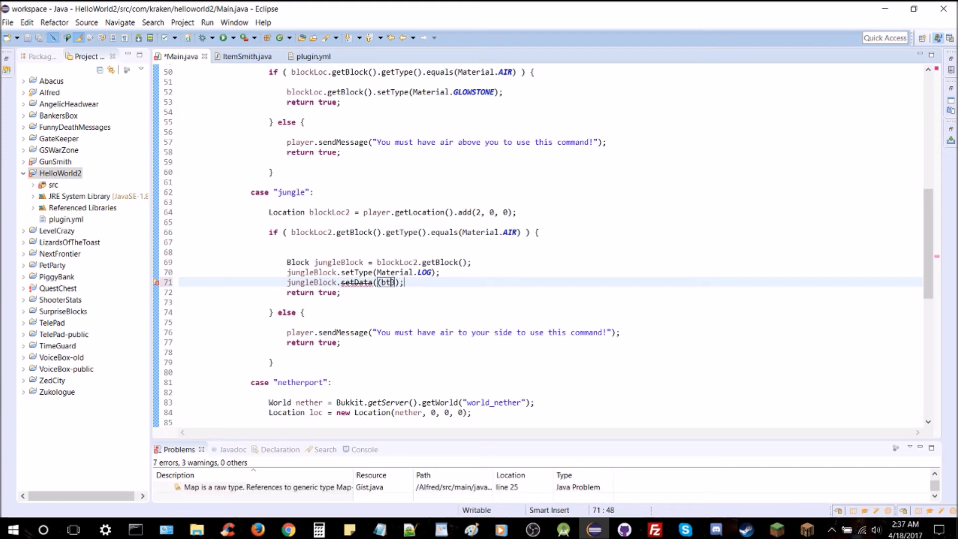
{"action": "type", "text": "yte3"}
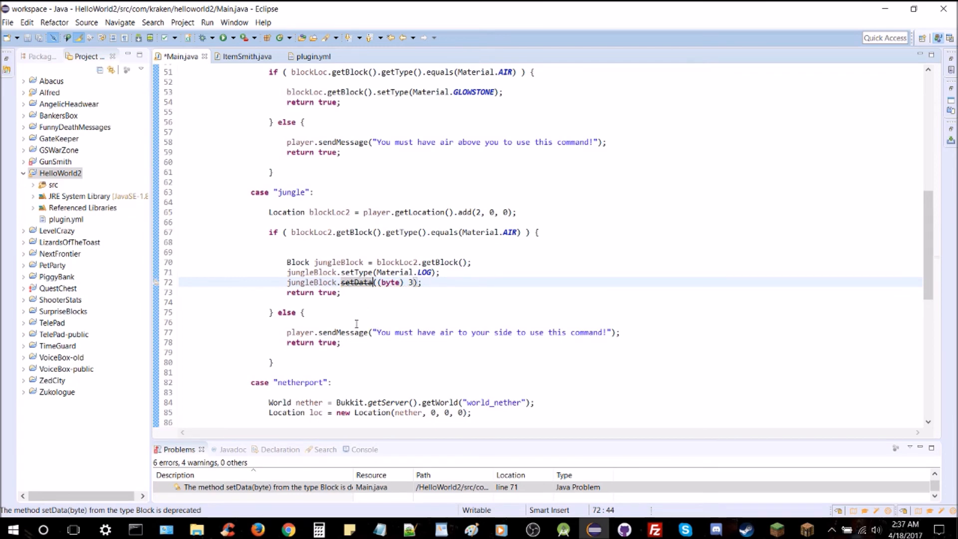
{"action": "key", "text": "ctrl+s"}
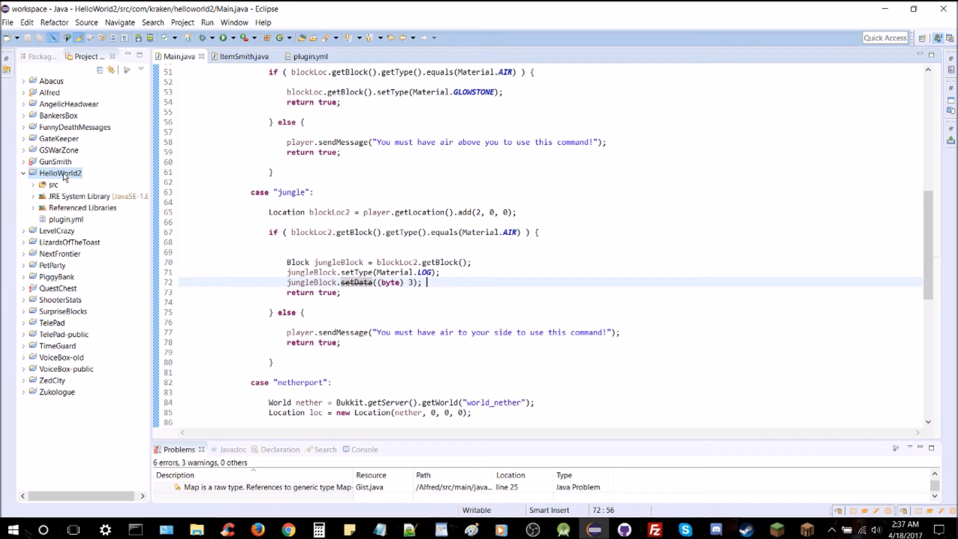
- Export the HelloWorld2 project again as a JAR file through the Export wizard
{"action": "right_click", "coordinate": [60, 172]}
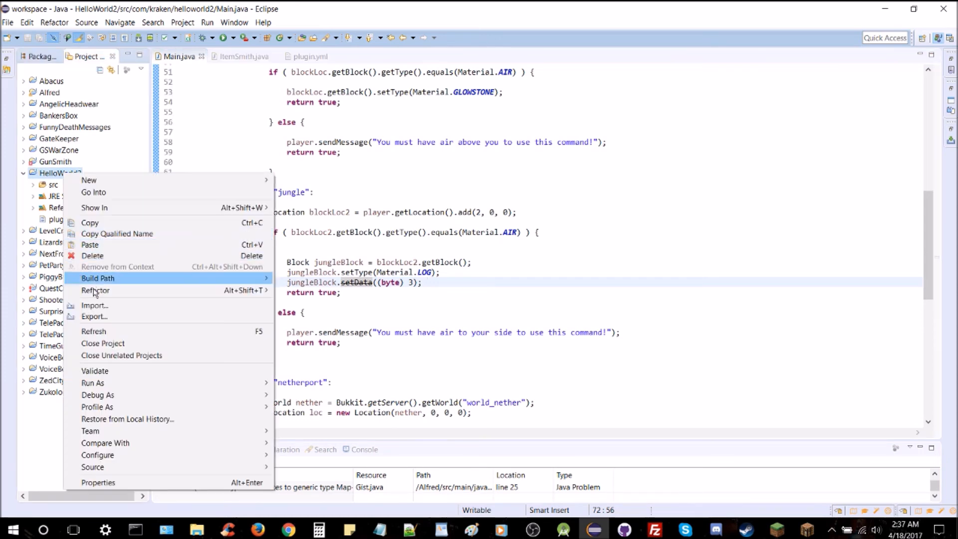
{"action": "left_click", "coordinate": [95, 317]}
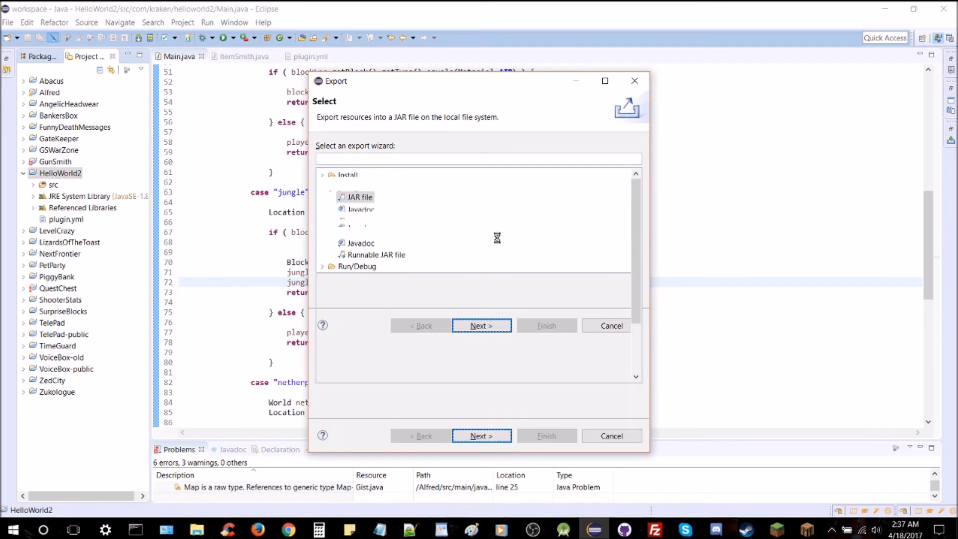
{"action": "left_click", "coordinate": [481, 325]}
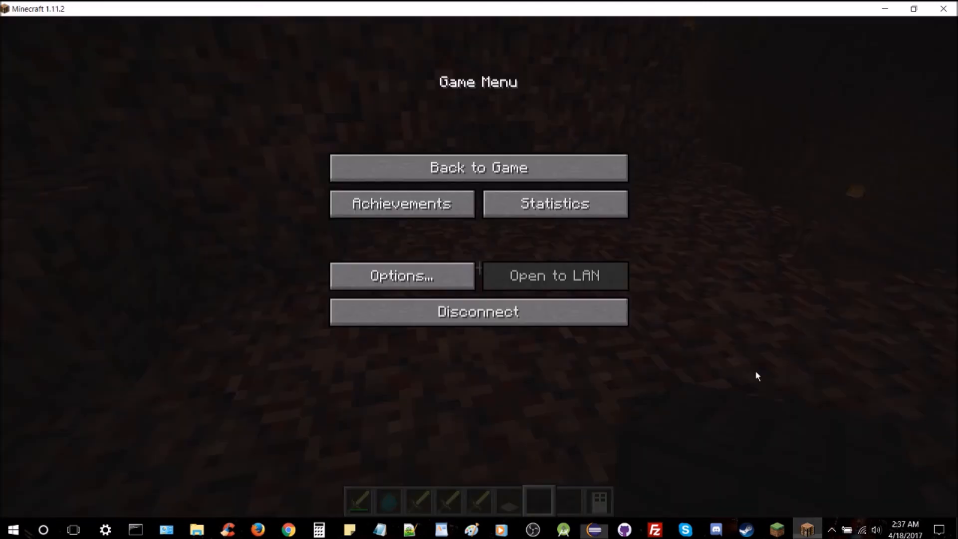
- Return to the game and run /jungle again to test the updated log placement
{"action": "left_click", "coordinate": [478, 167]}
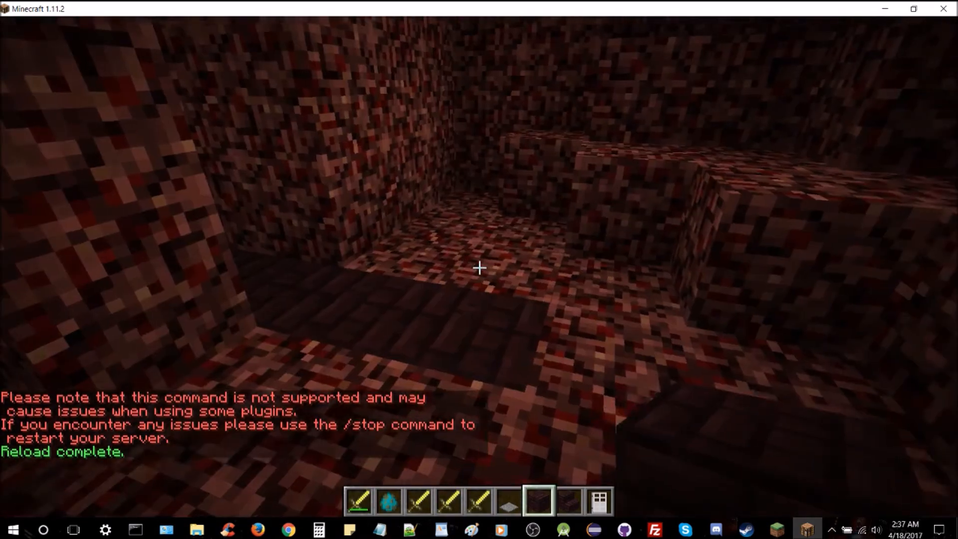
{"action": "type", "text": "/jun"}
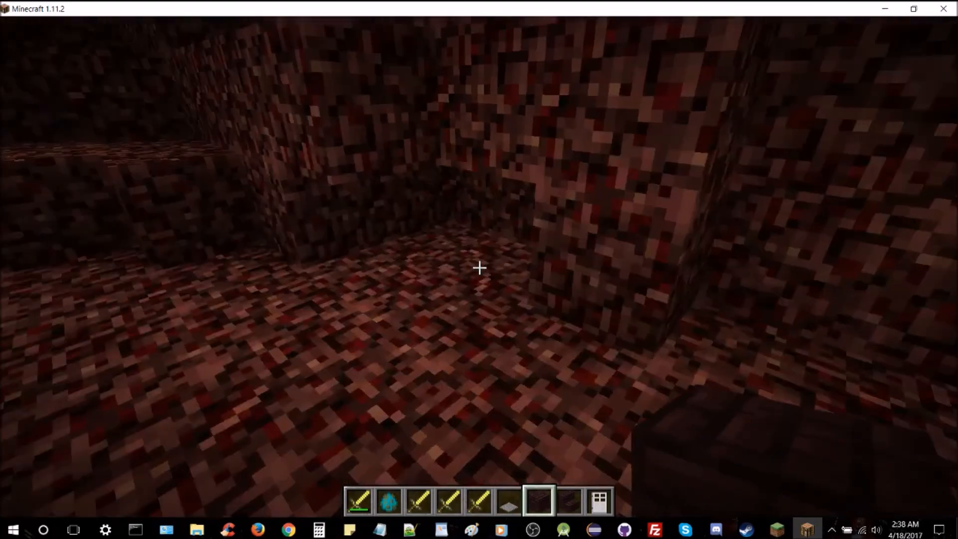
{"action": "mouse_move", "coordinate": [479, 268]}
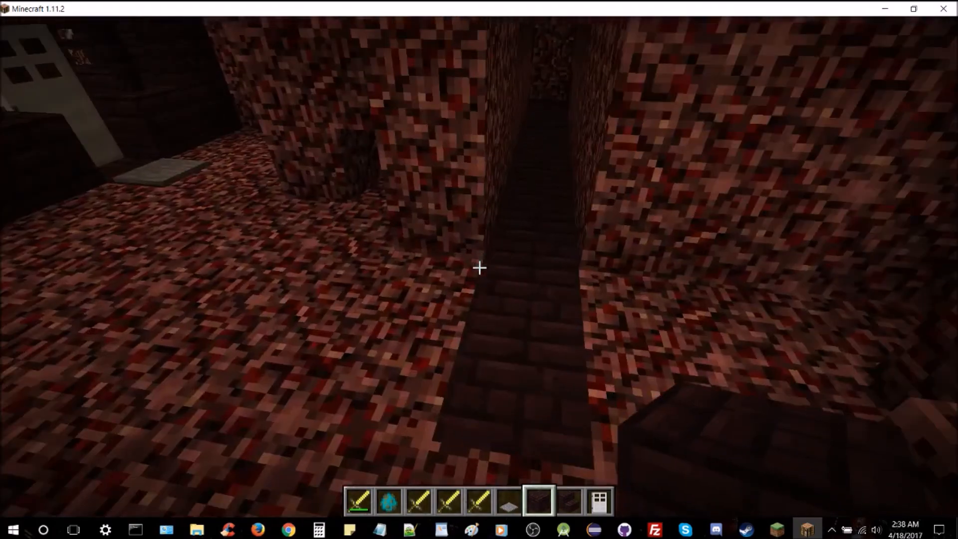